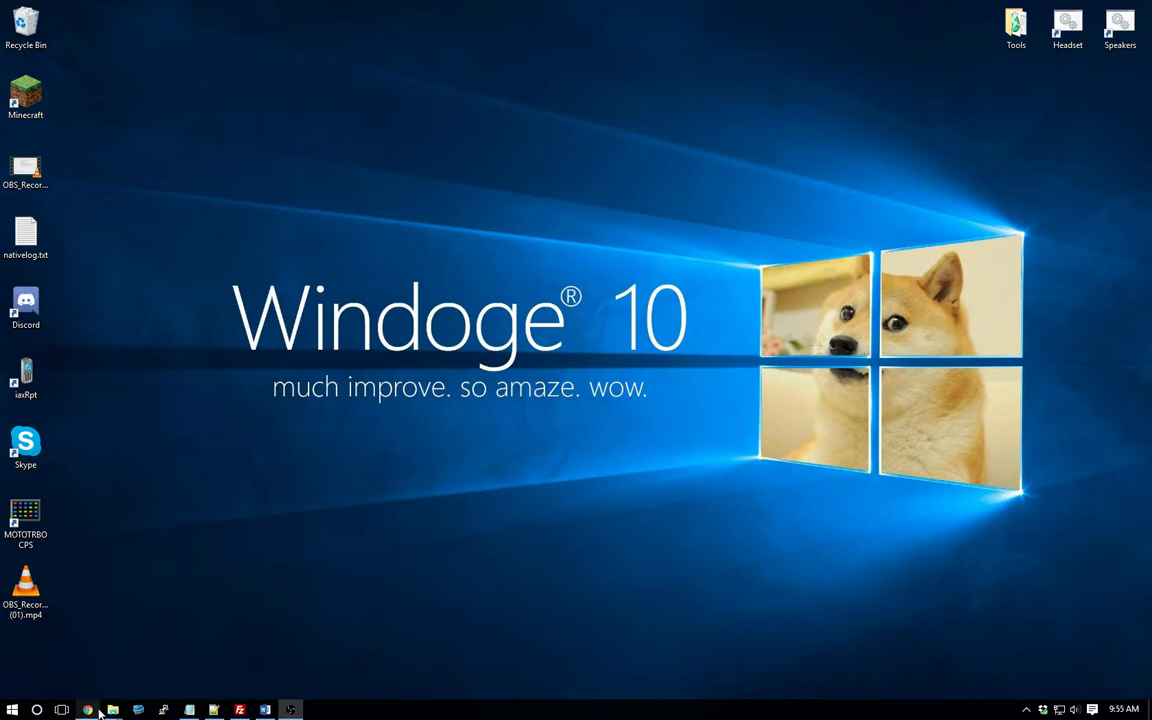
- Switch to Chrome showing the Diamond NR22L antenna's Amazon product page
click(97, 705)
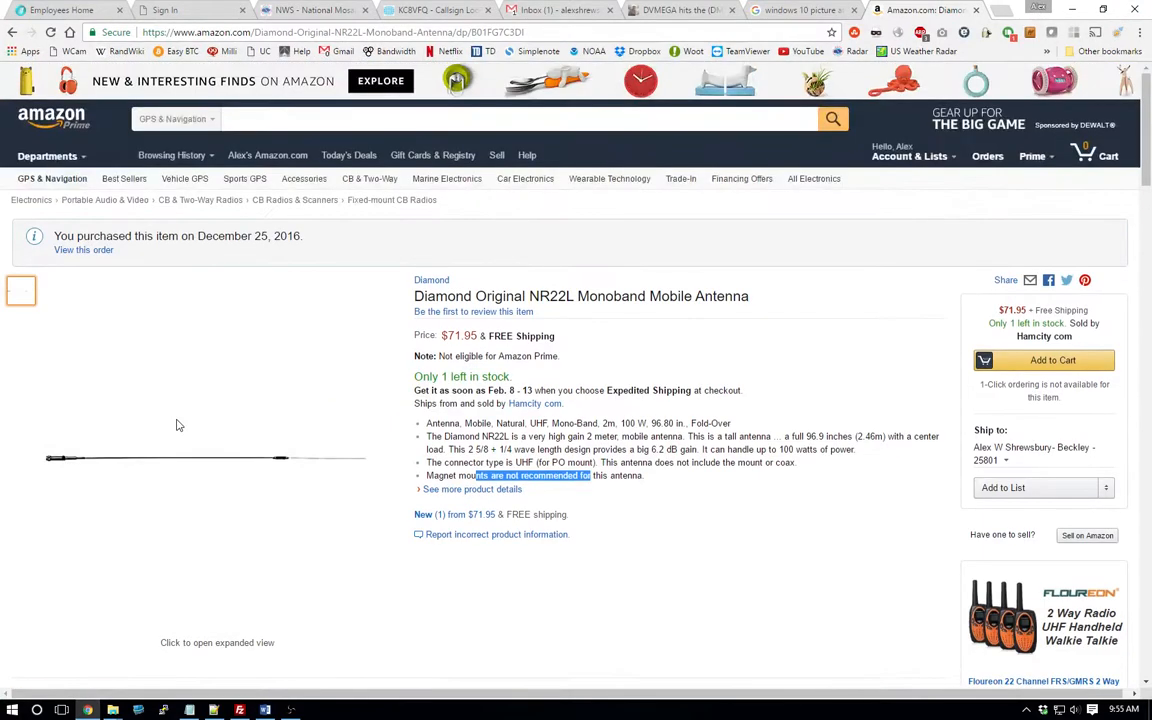
scroll(down, 3)
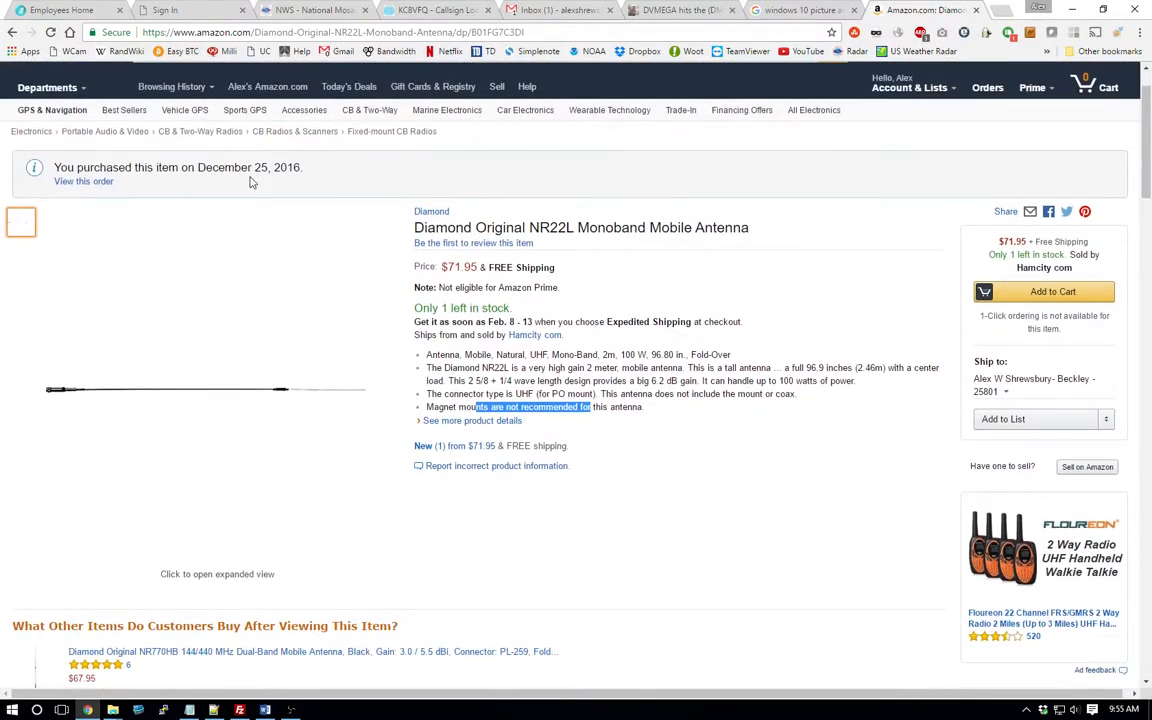
mouse_move(408, 230)
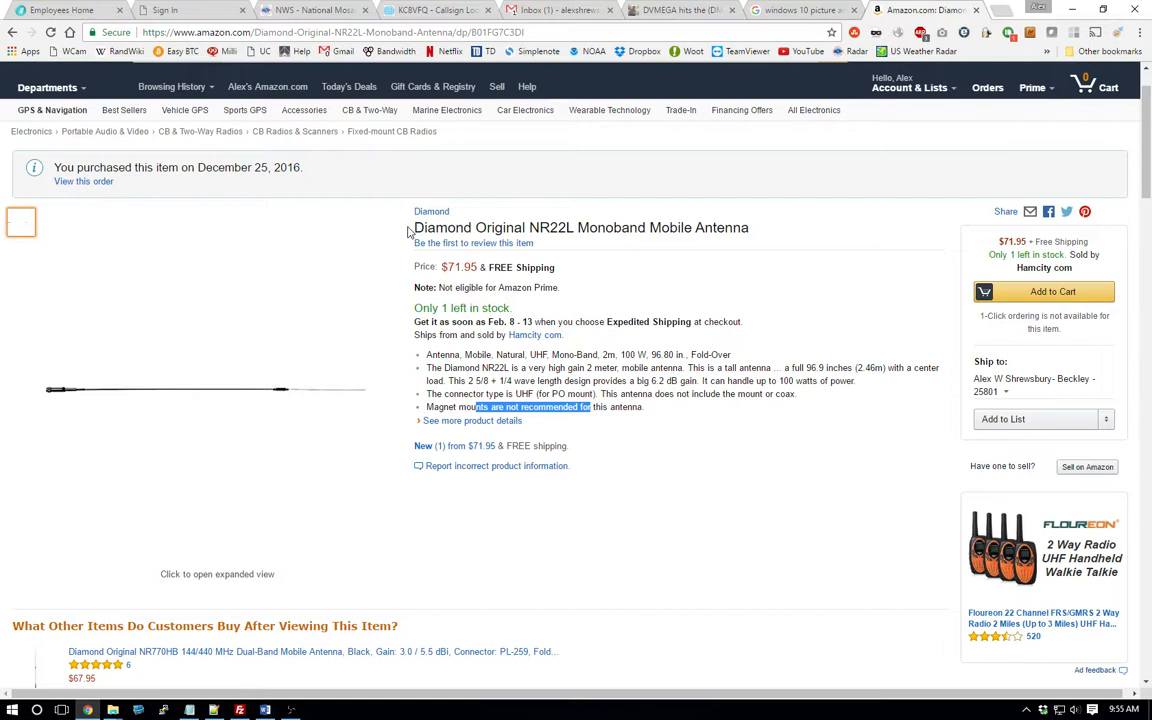
mouse_move(394, 235)
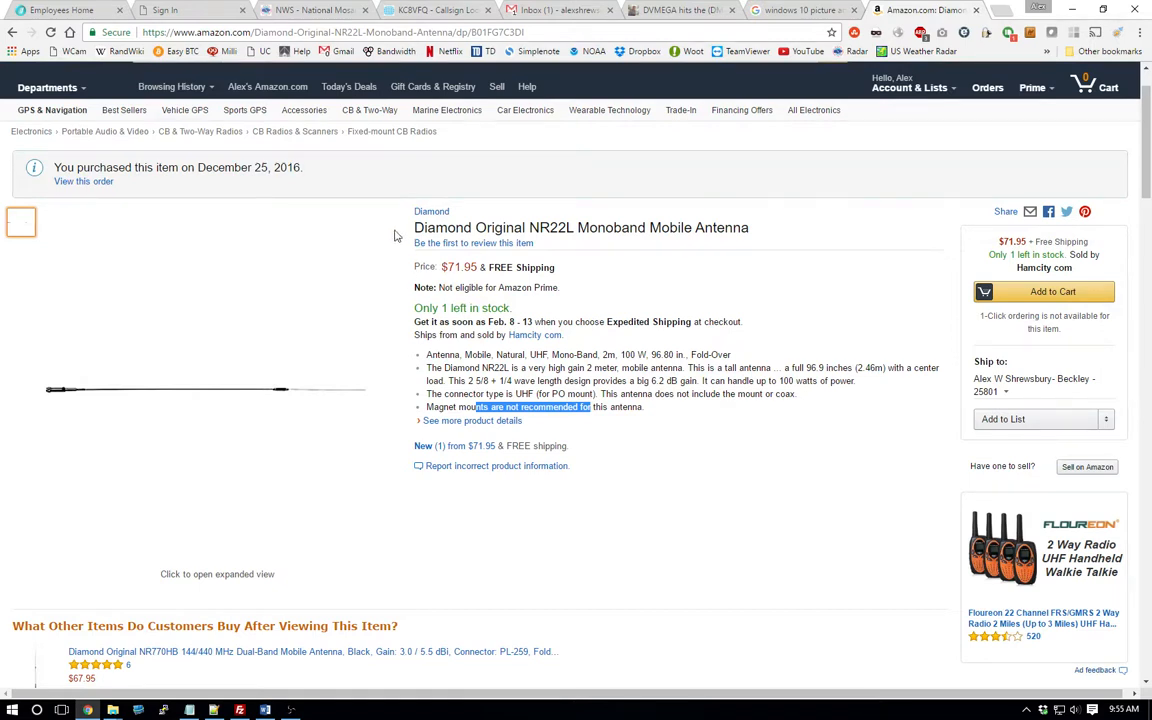
double_click(550, 227)
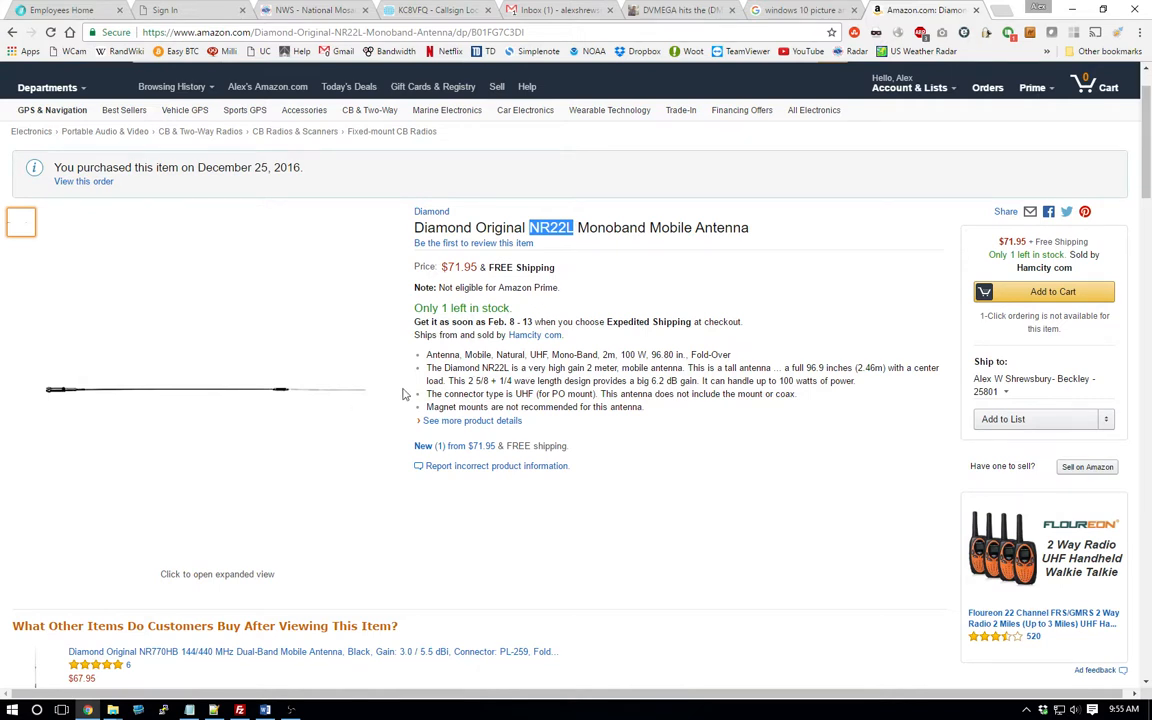
mouse_move(810, 368)
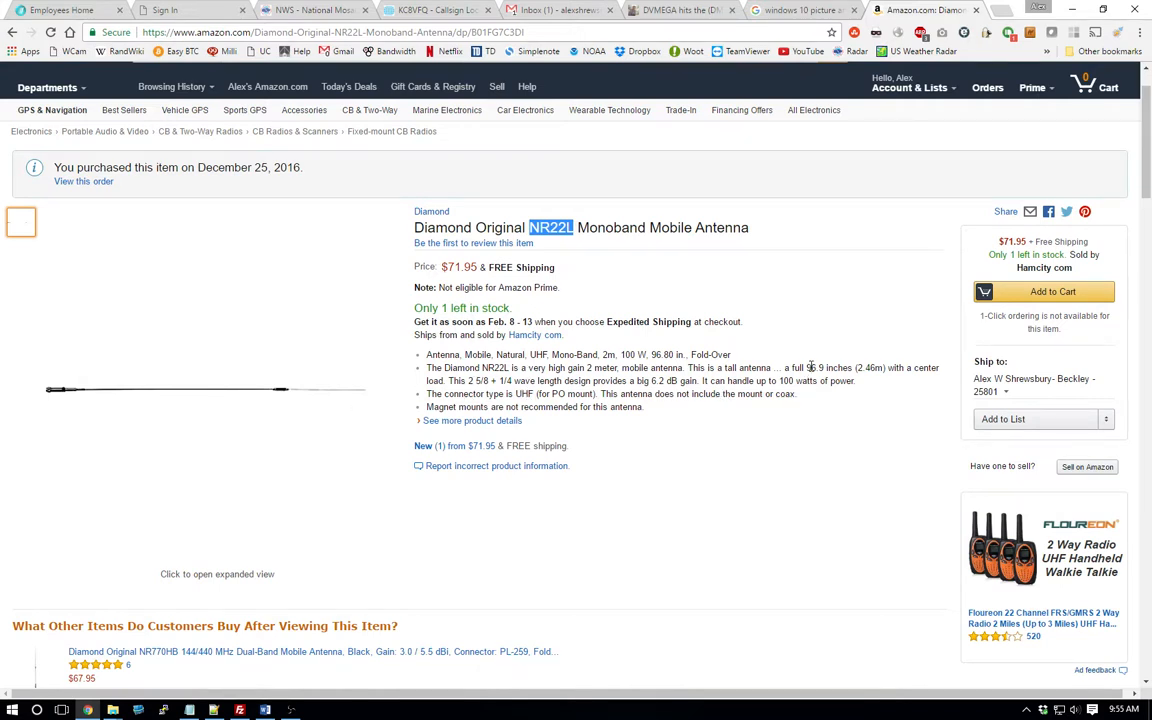
double_click(813, 368)
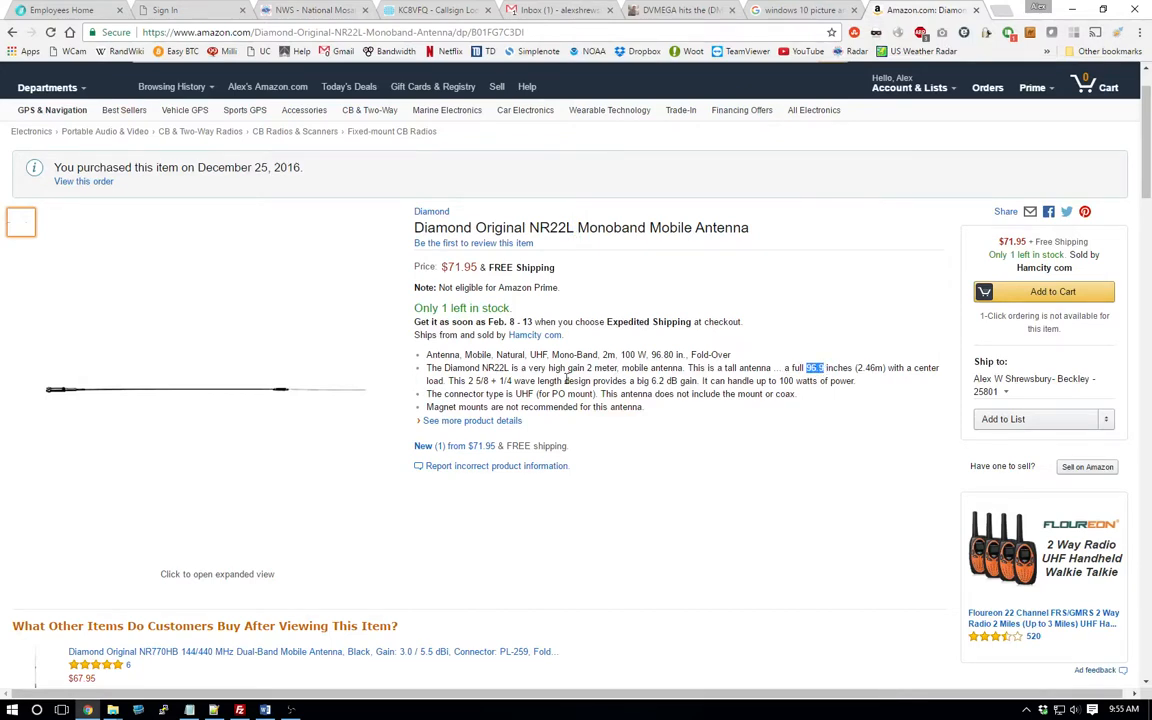
mouse_move(867, 390)
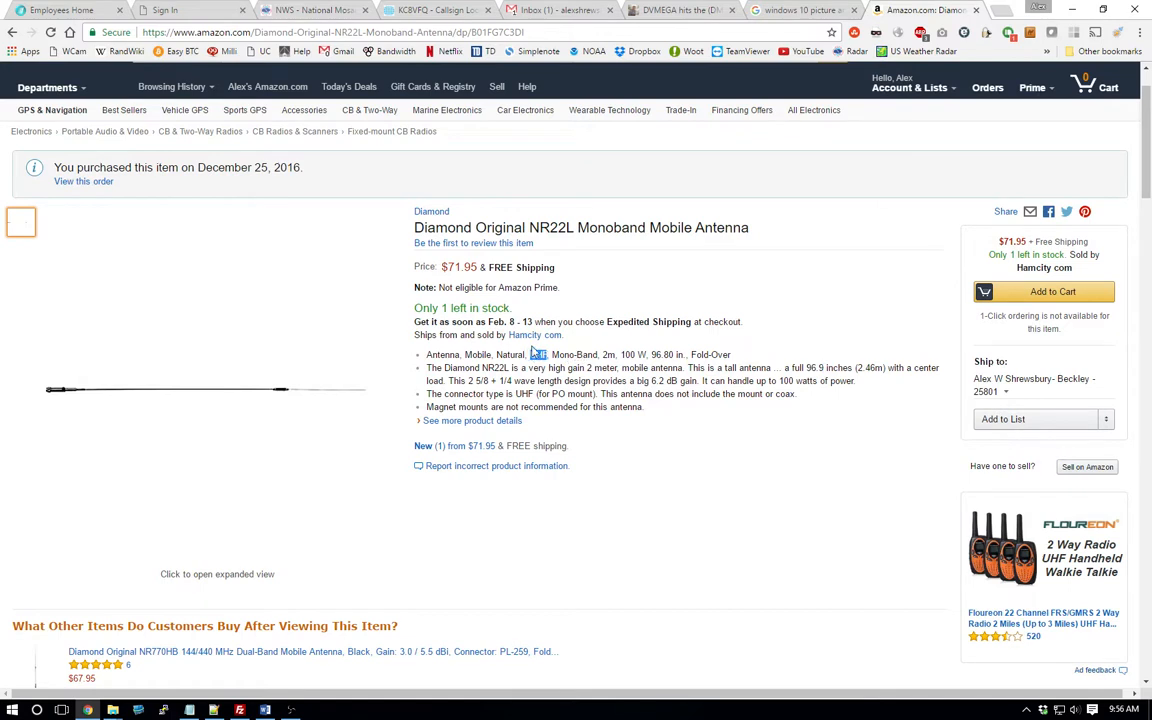
double_click(537, 354)
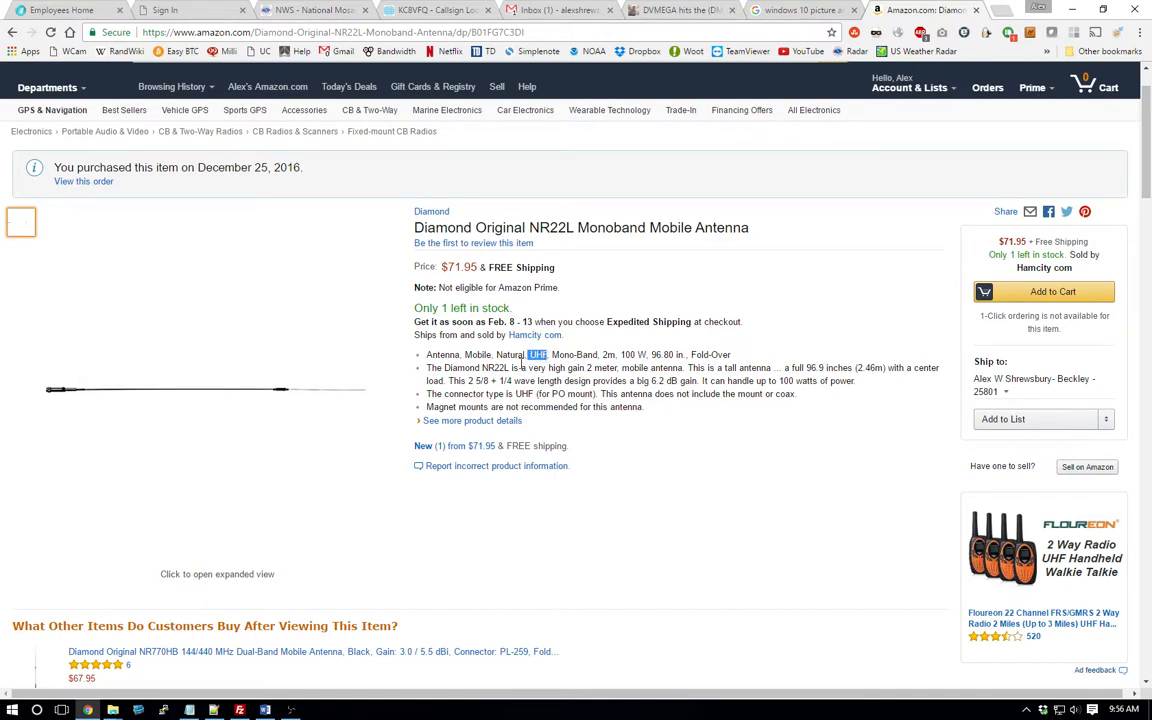
mouse_move(48, 400)
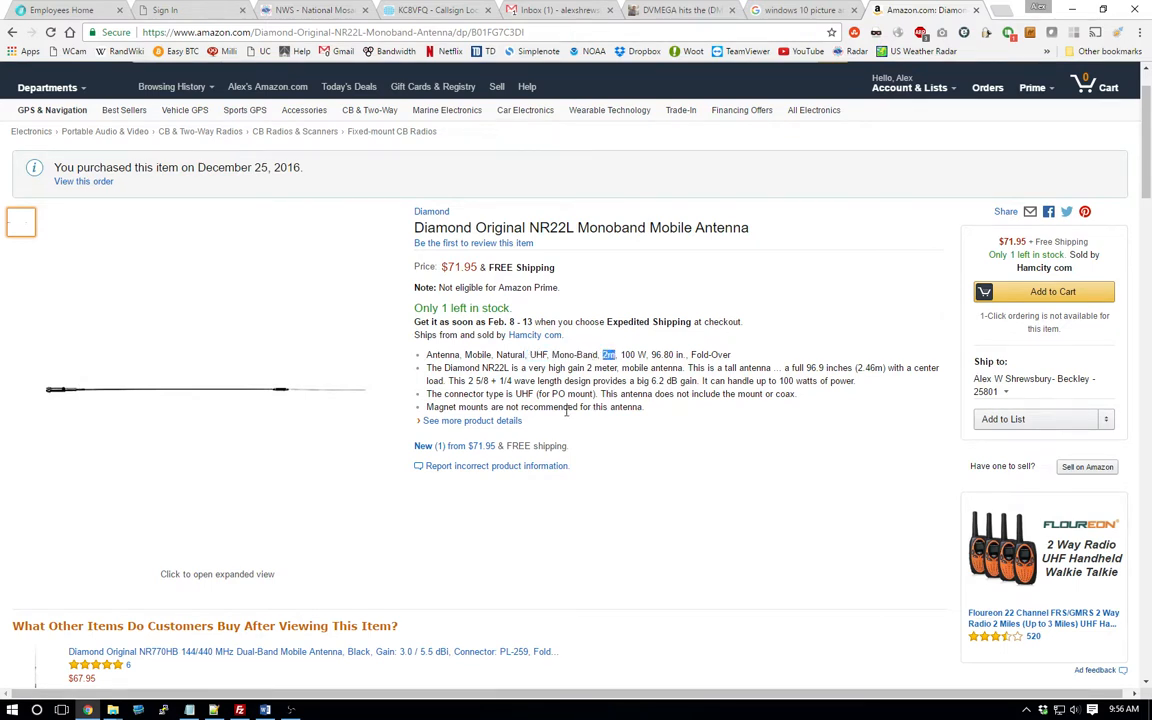
scroll(down, 3)
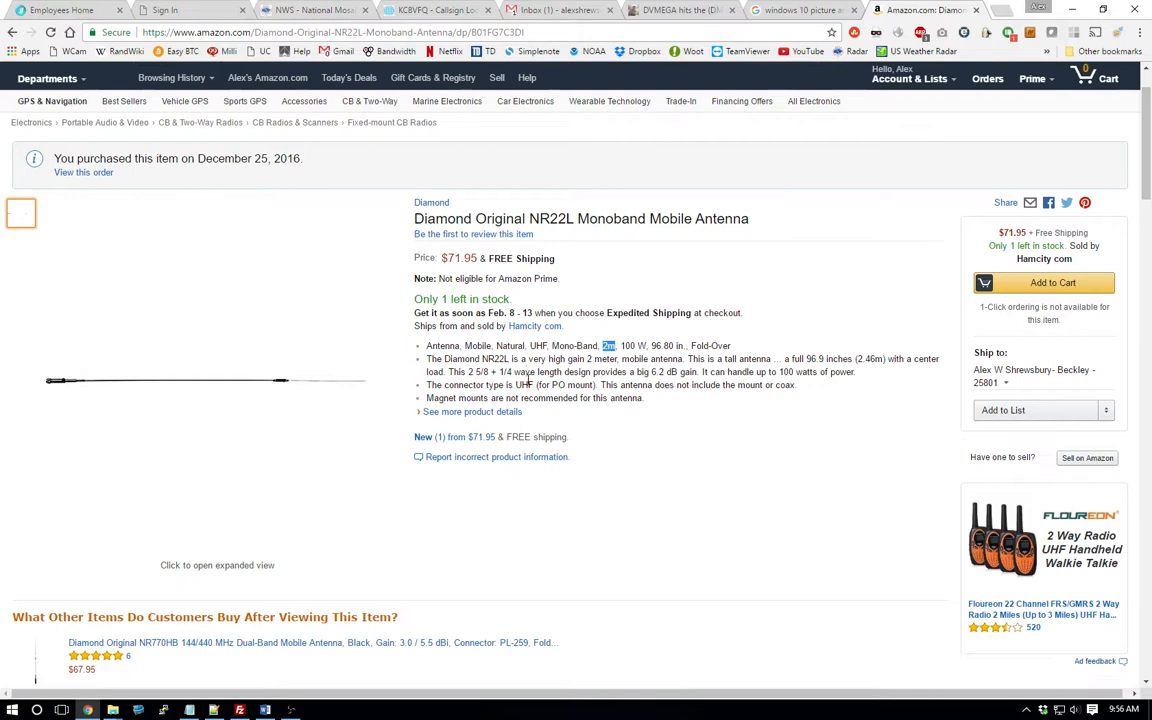
scroll(down, 3)
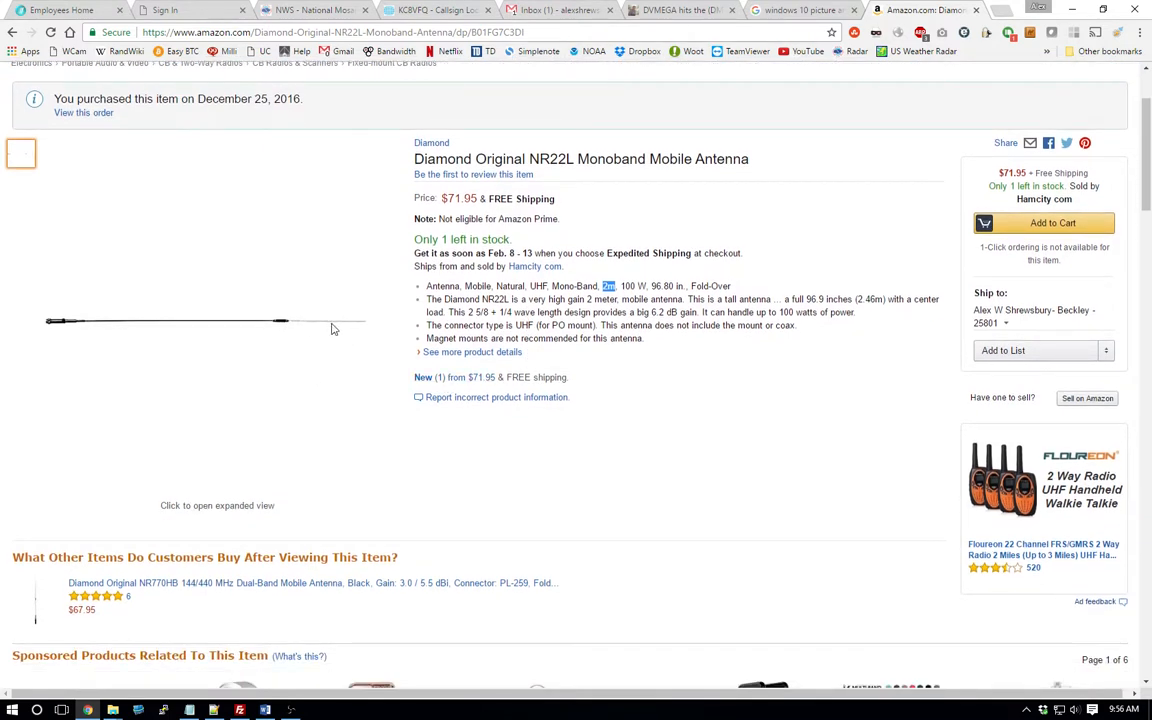
mouse_move(38, 326)
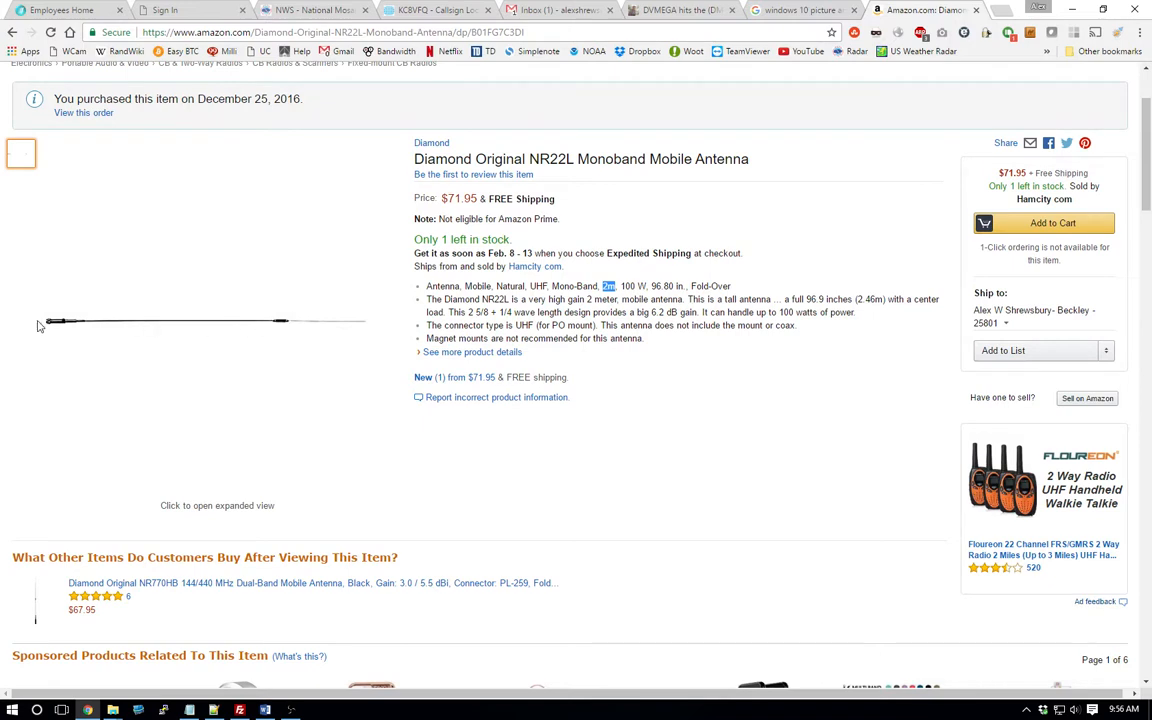
mouse_move(291, 332)
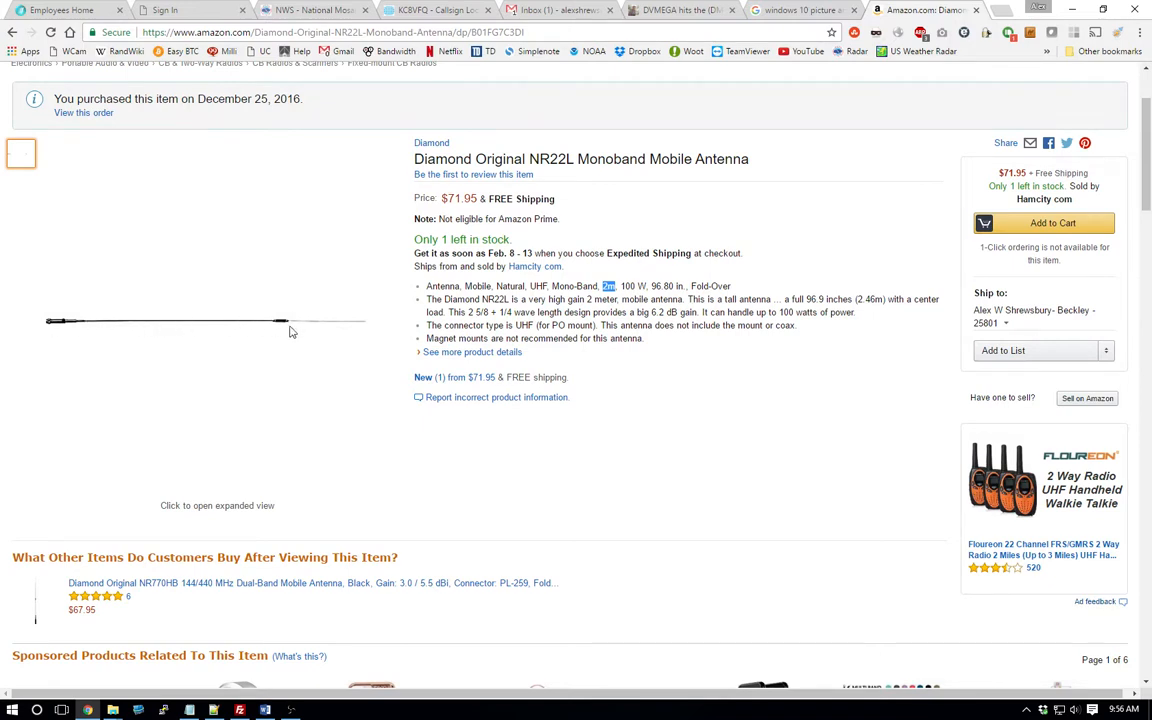
mouse_move(283, 331)
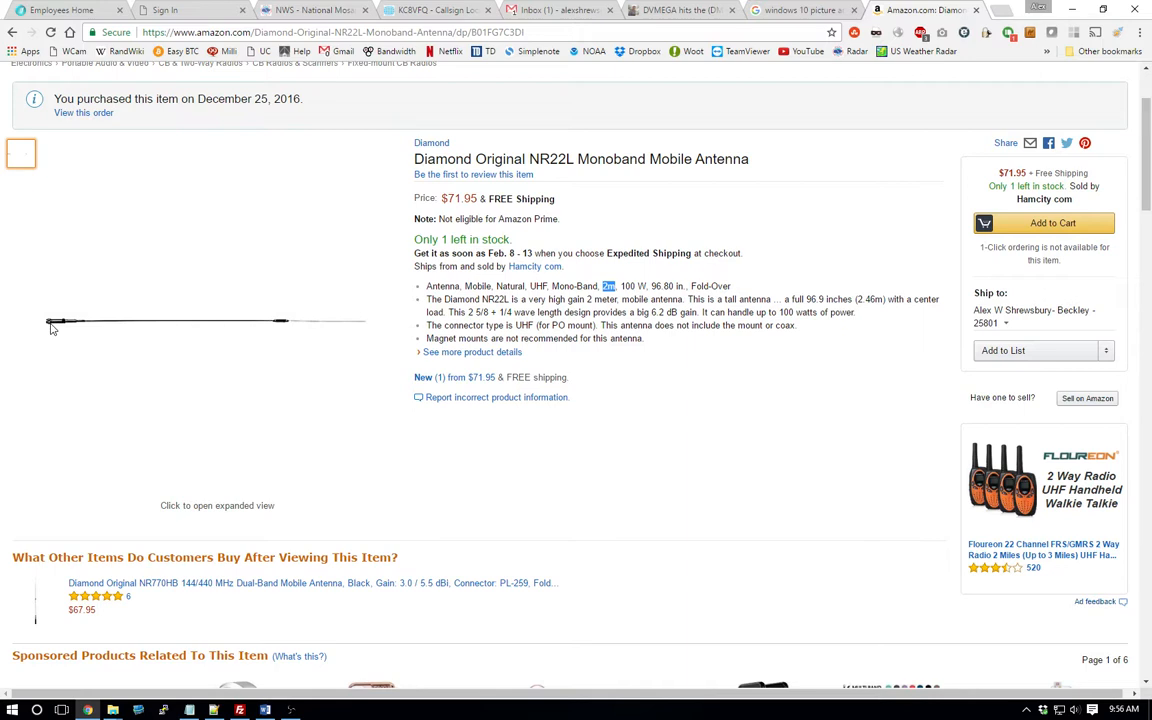
mouse_move(71, 332)
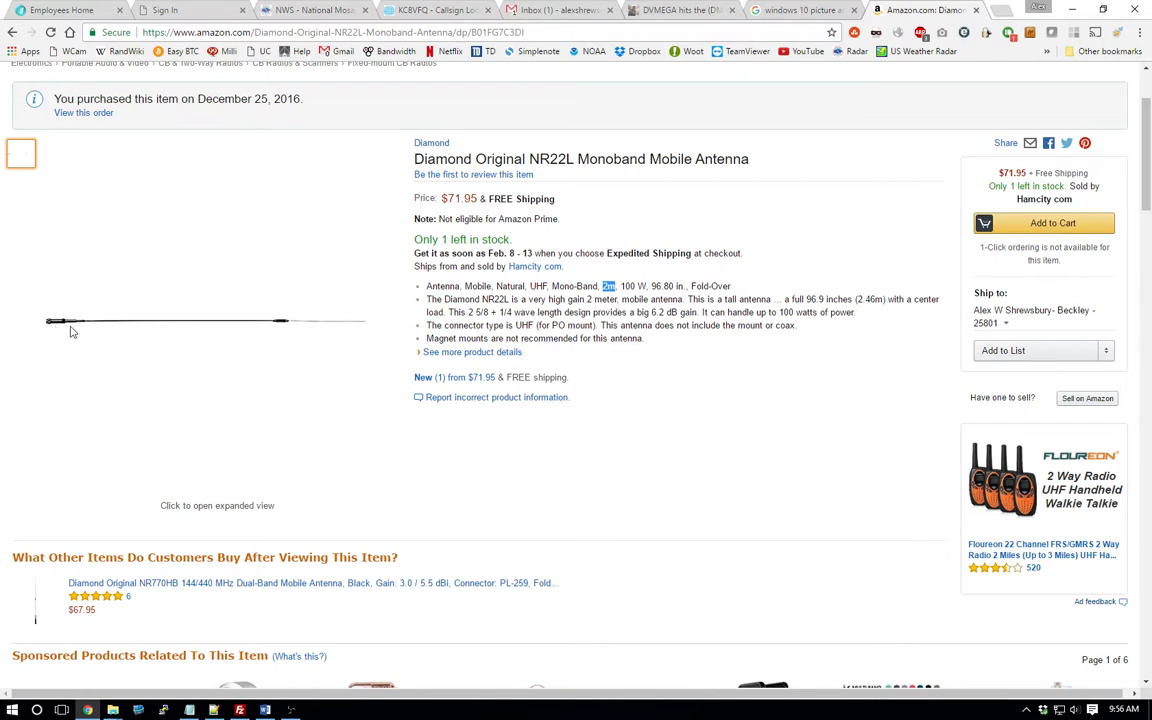
mouse_move(63, 328)
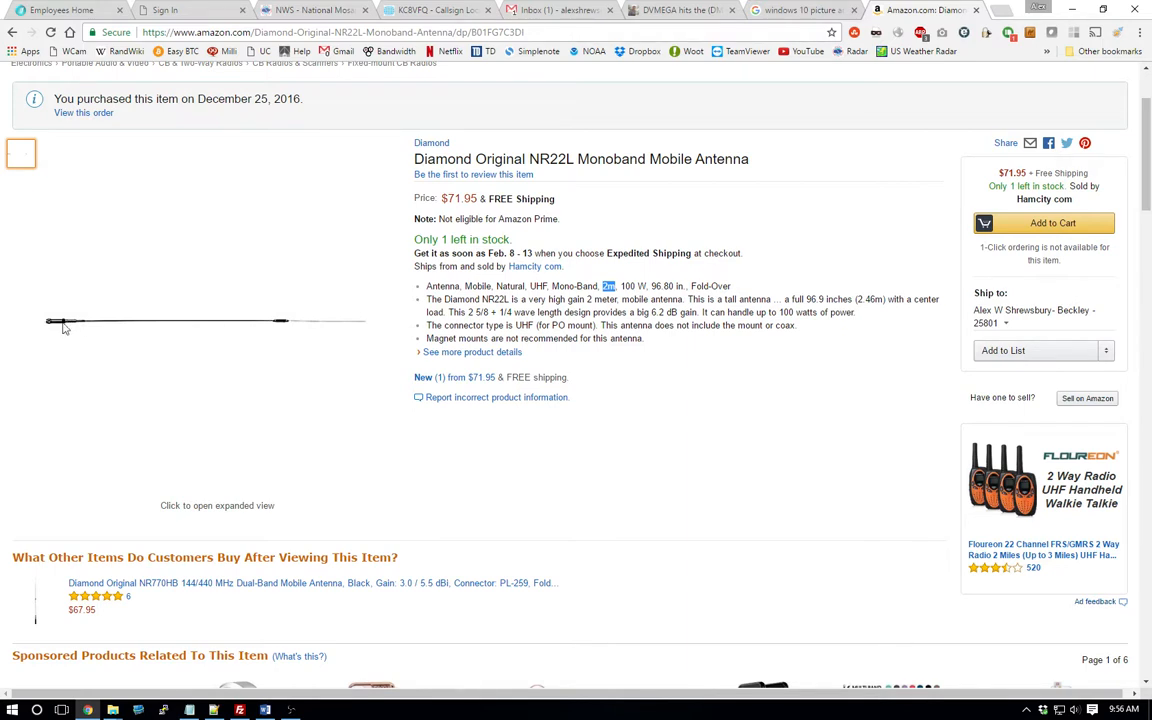
mouse_move(53, 329)
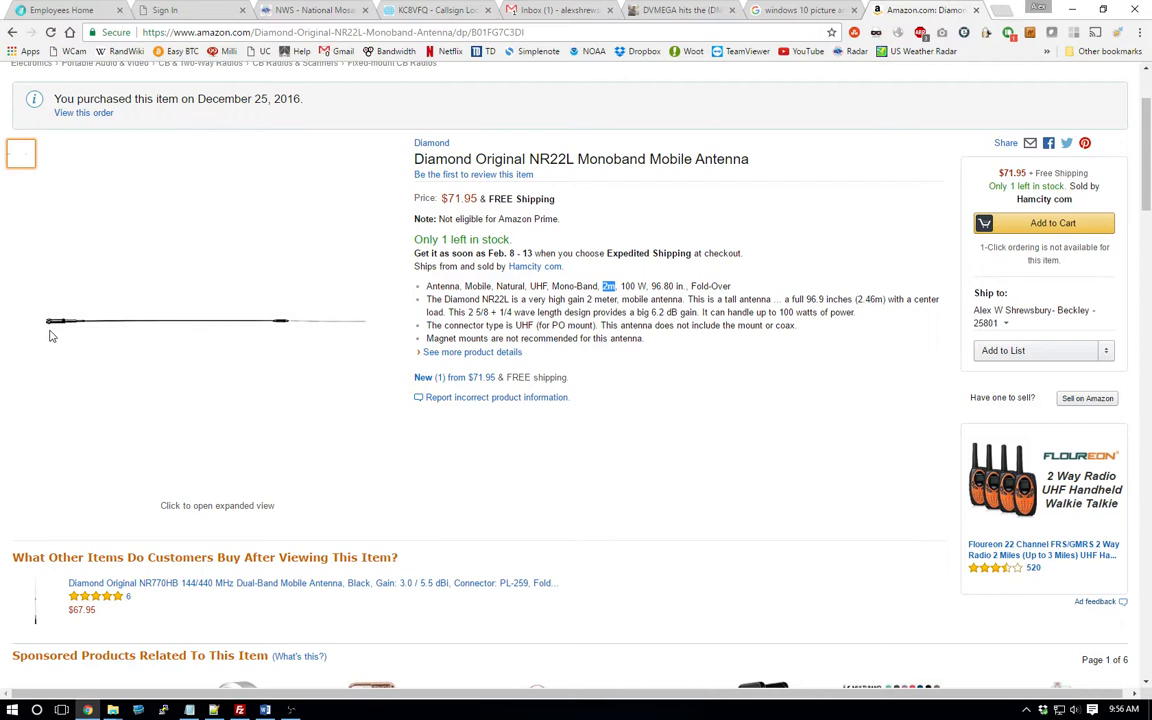
mouse_move(114, 340)
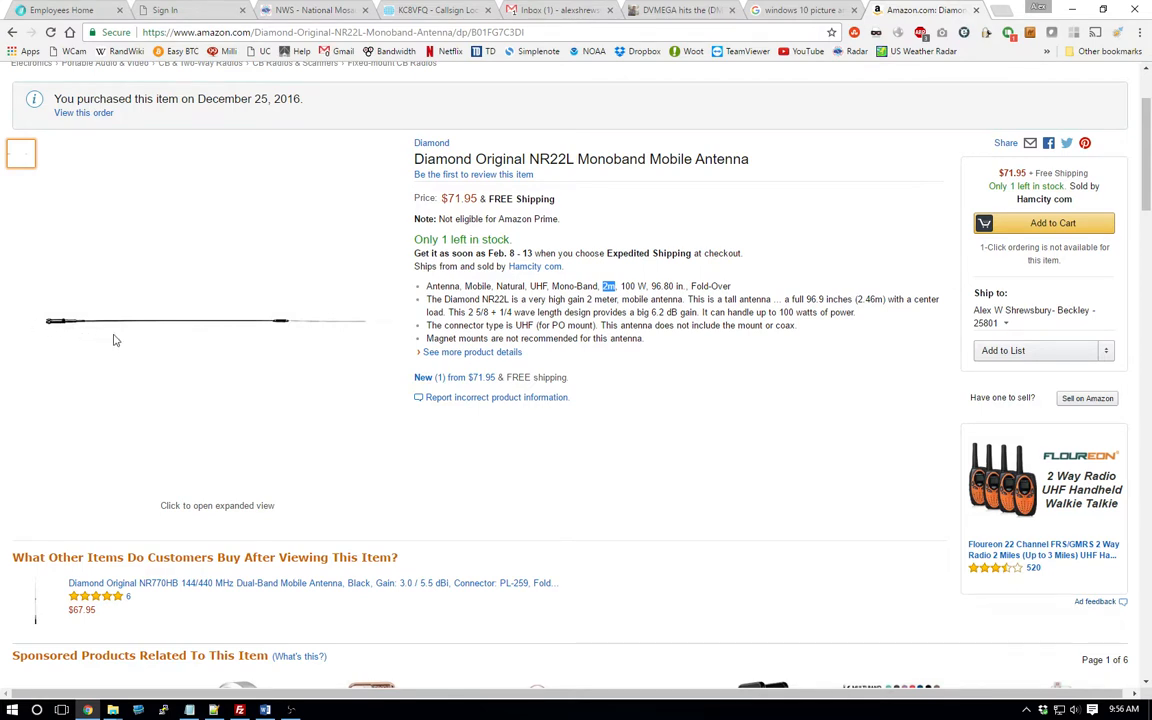
scroll(down, 3)
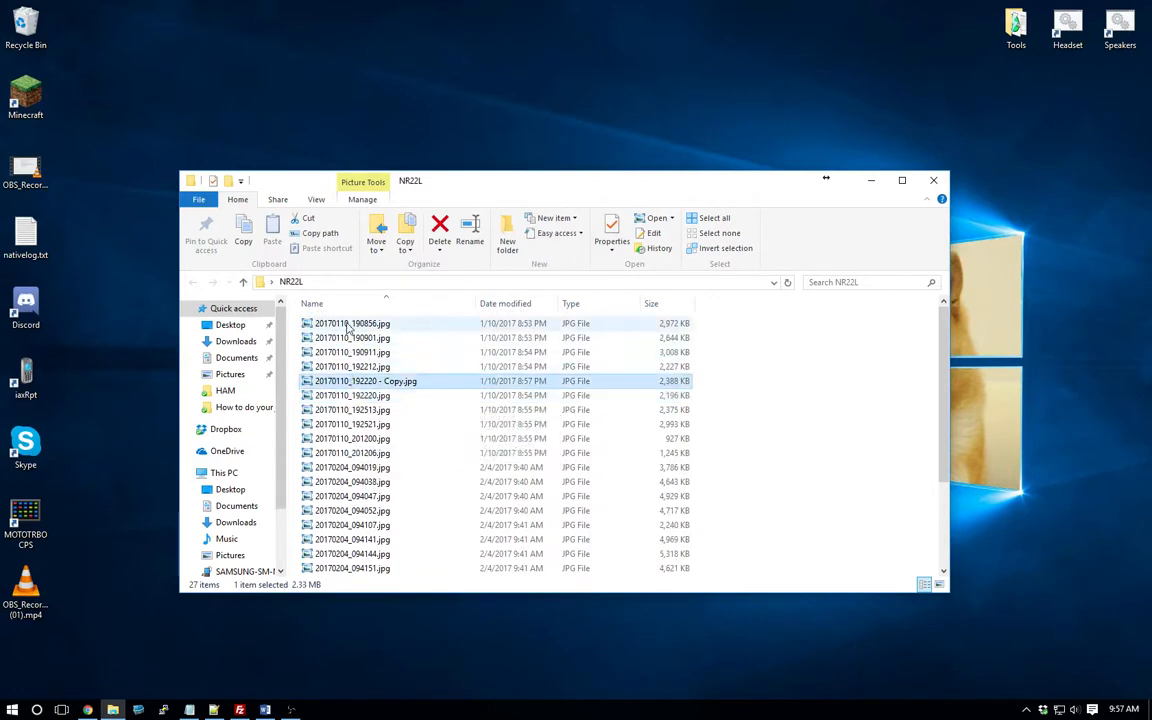
mouse_move(348, 328)
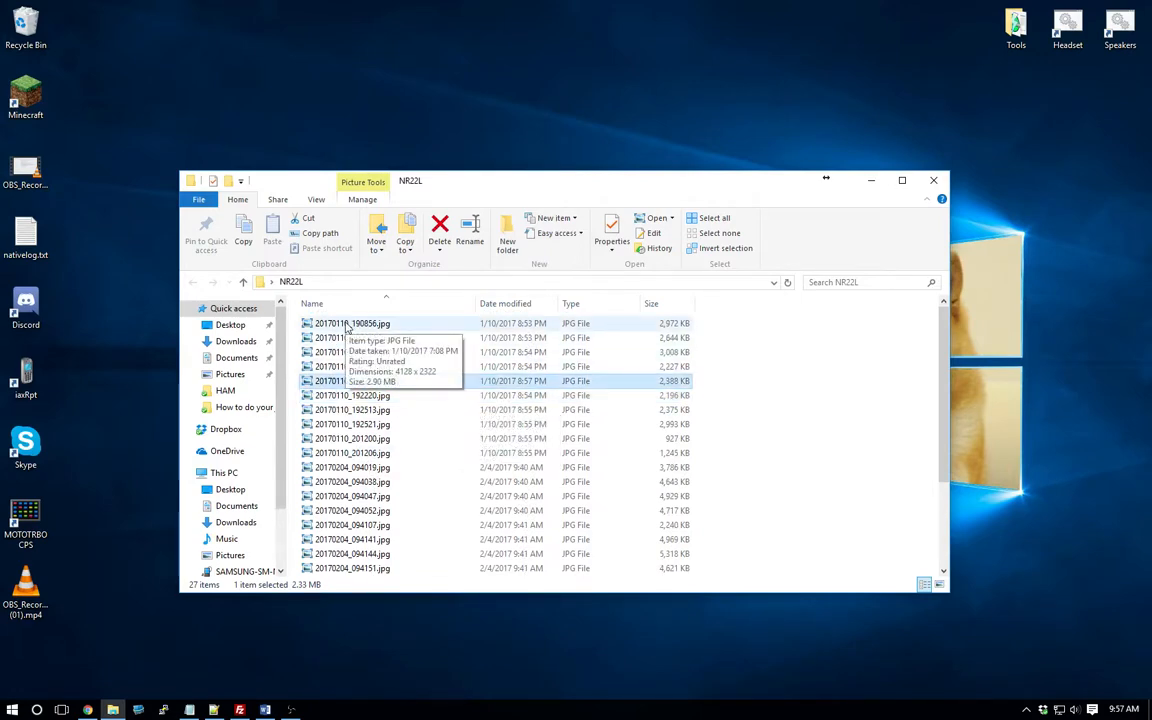
- Open 20170110_190856.jpg, the dug hole in snowy grass, in Photo Viewer
double_click(345, 323)
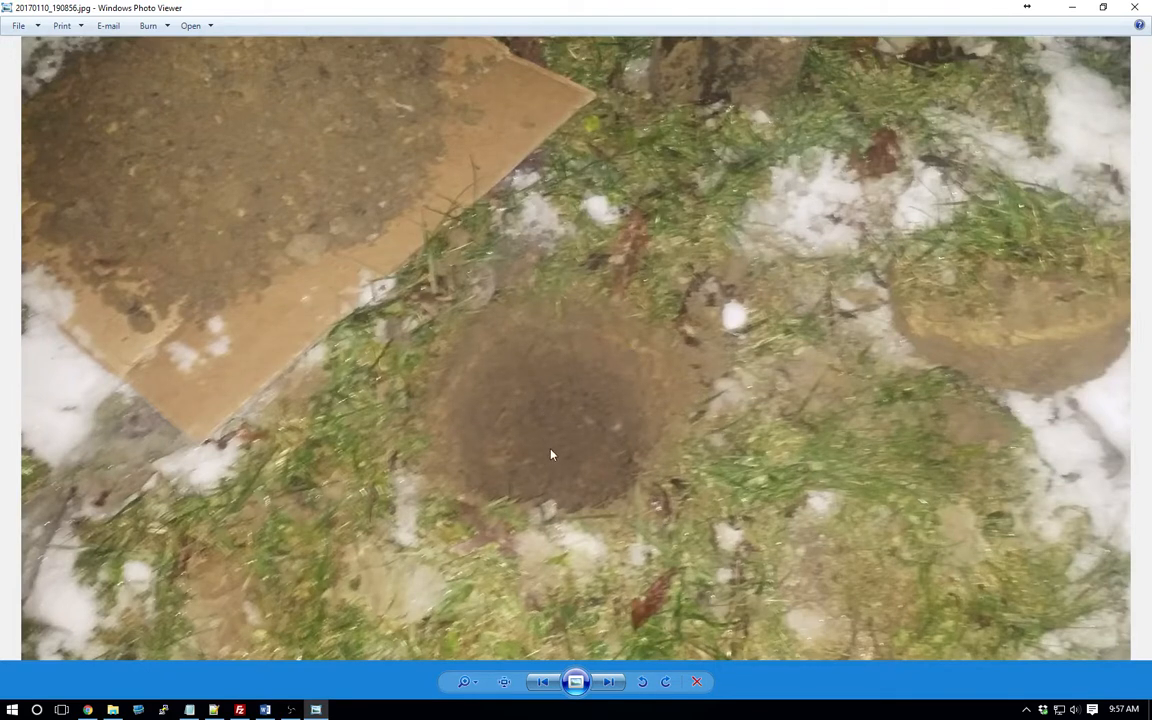
mouse_move(607, 479)
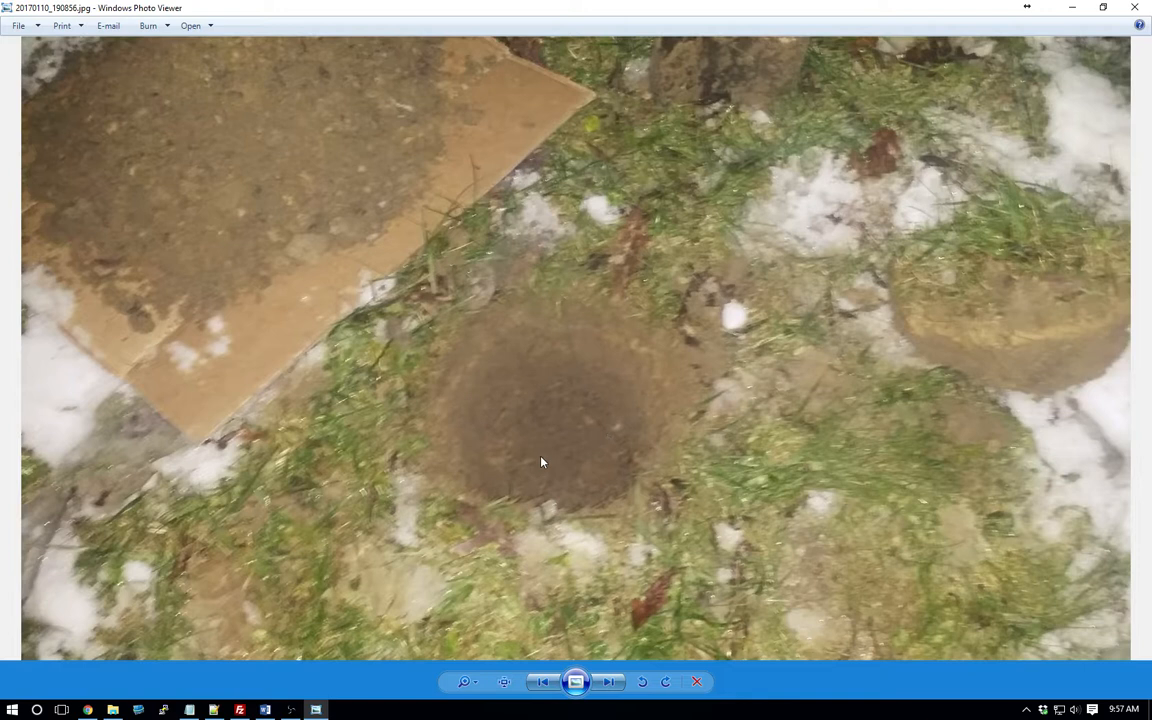
mouse_move(475, 438)
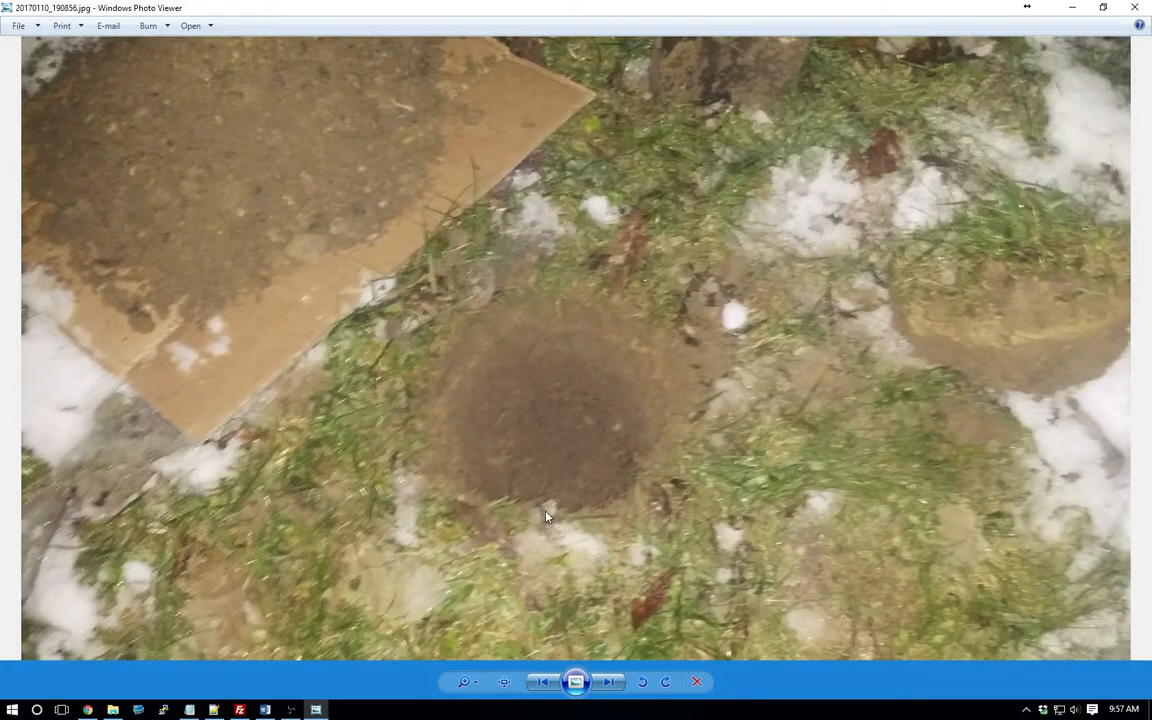
mouse_move(458, 465)
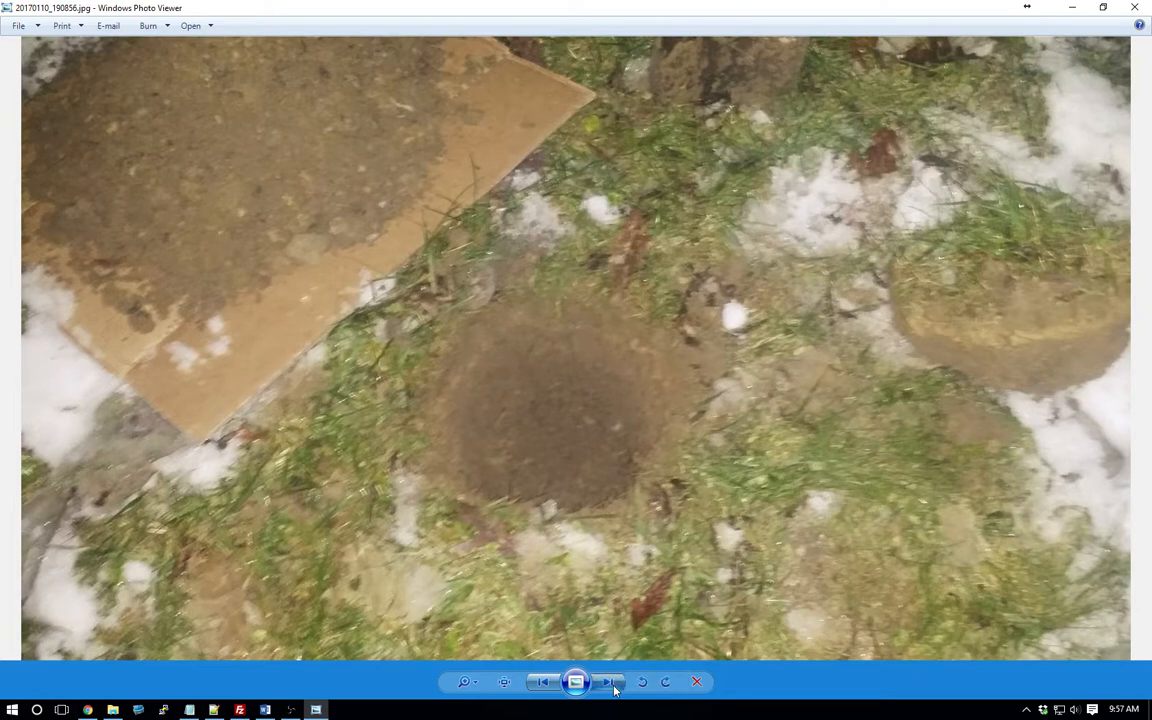
- Advance three photos through the digging shots to 20170110_192212.jpg
click(609, 682)
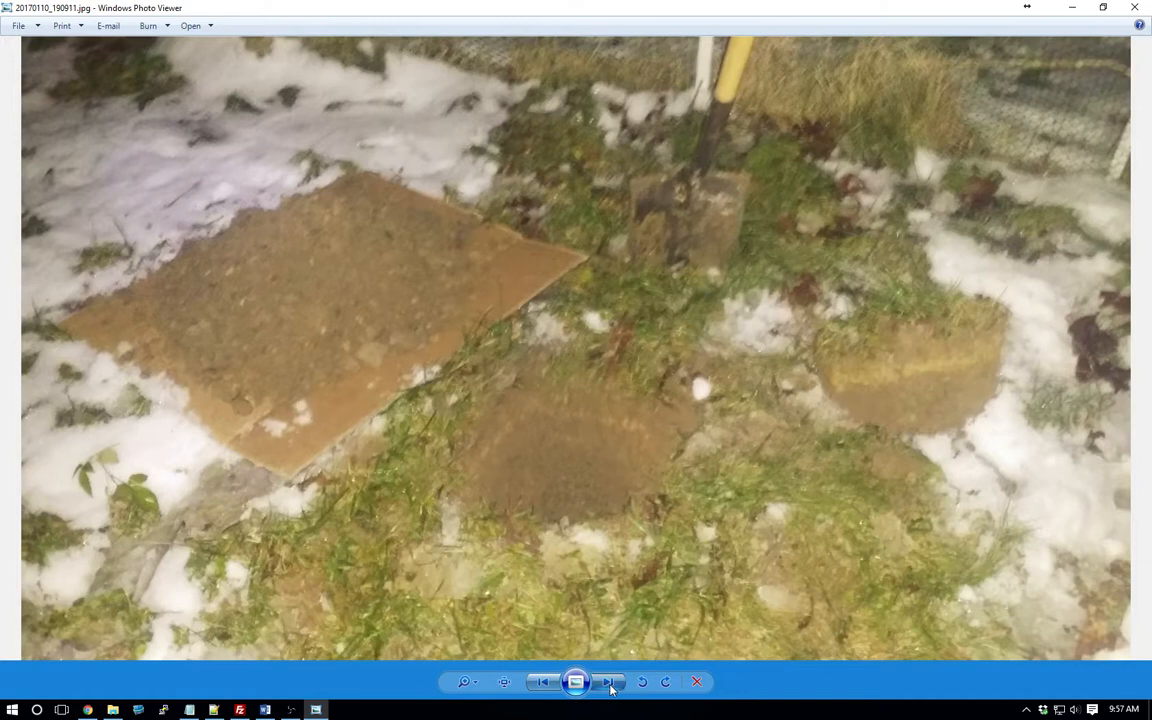
click(610, 682)
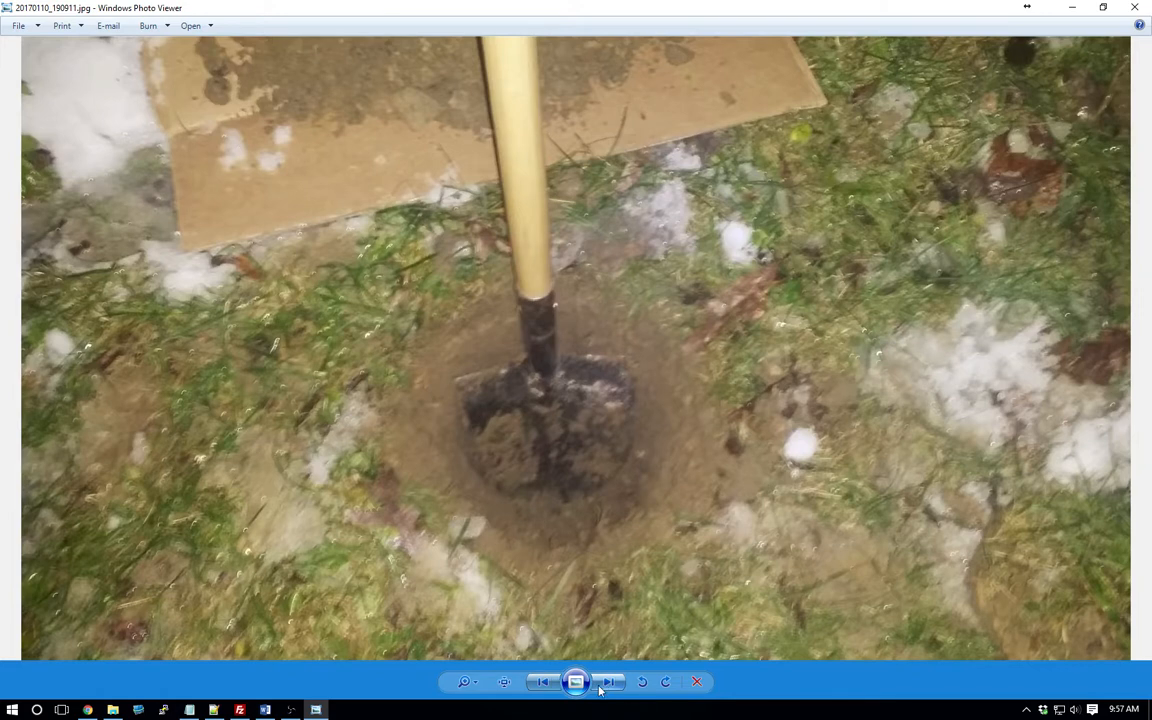
click(608, 681)
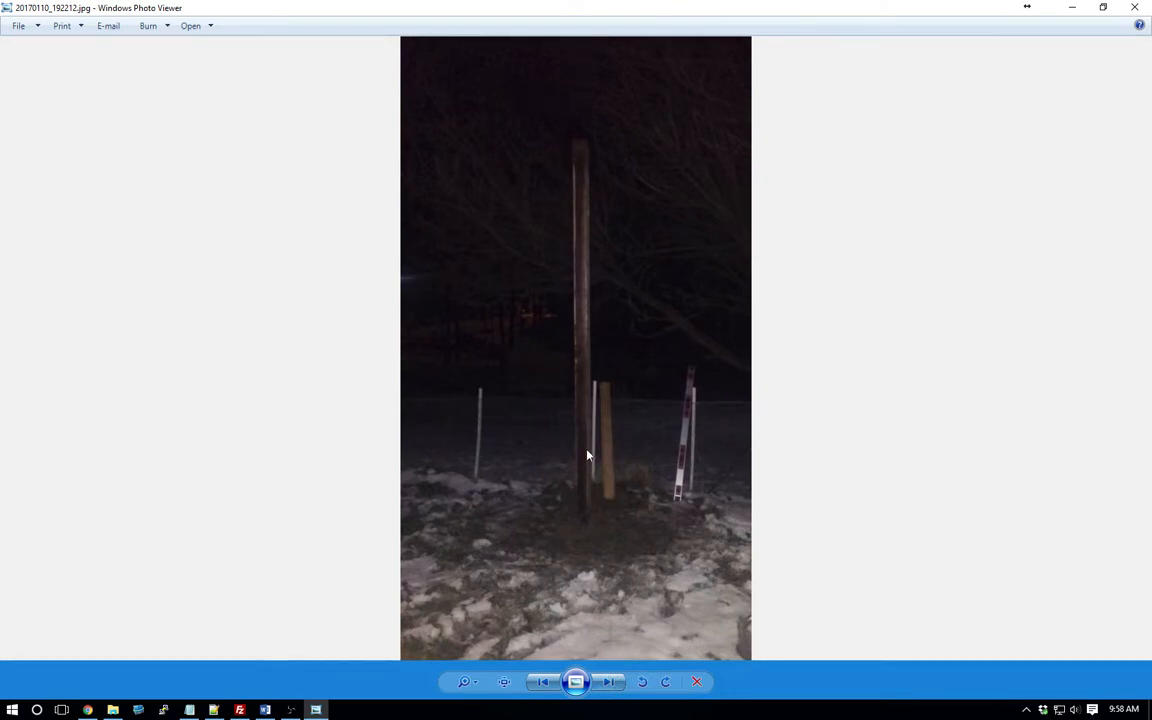
- Advance two photos to 20170110_192521.jpg, the board with two U-bolt clamps
click(609, 681)
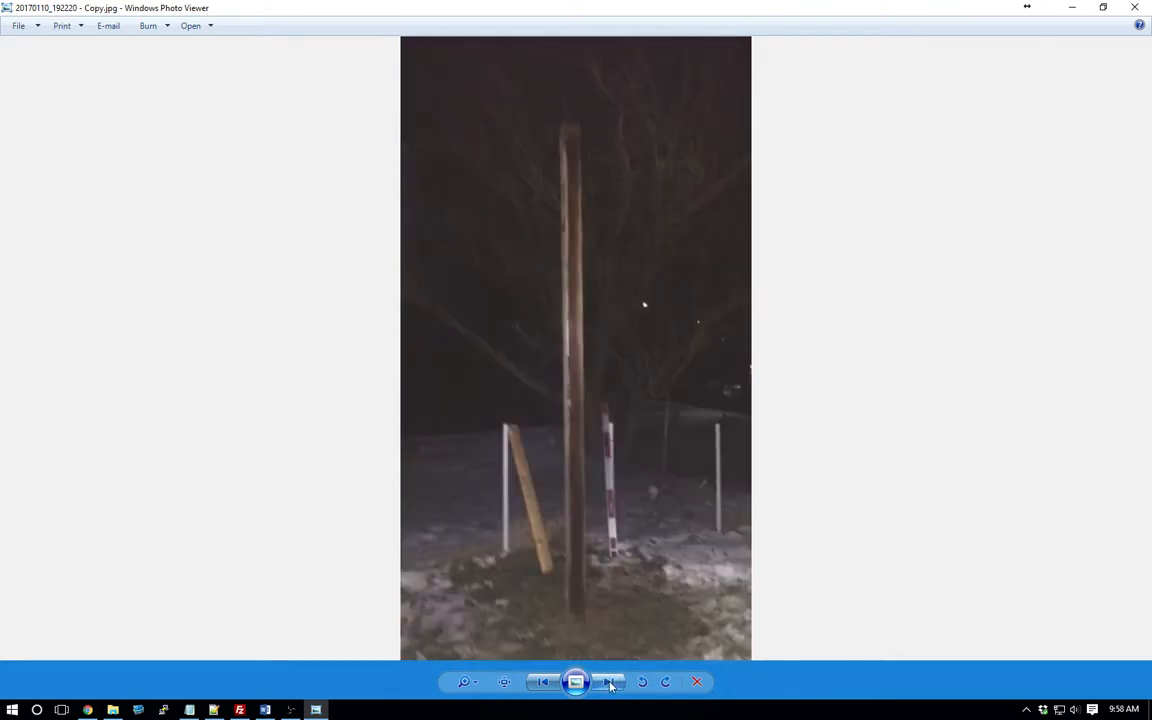
click(610, 681)
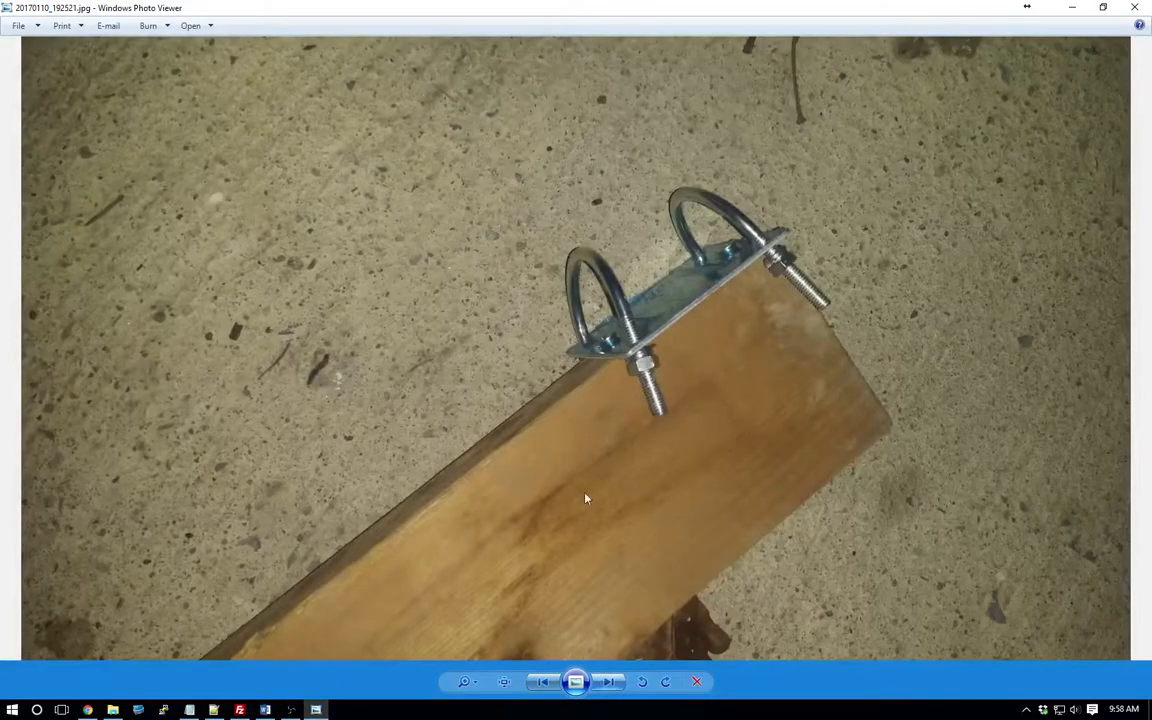
mouse_move(324, 646)
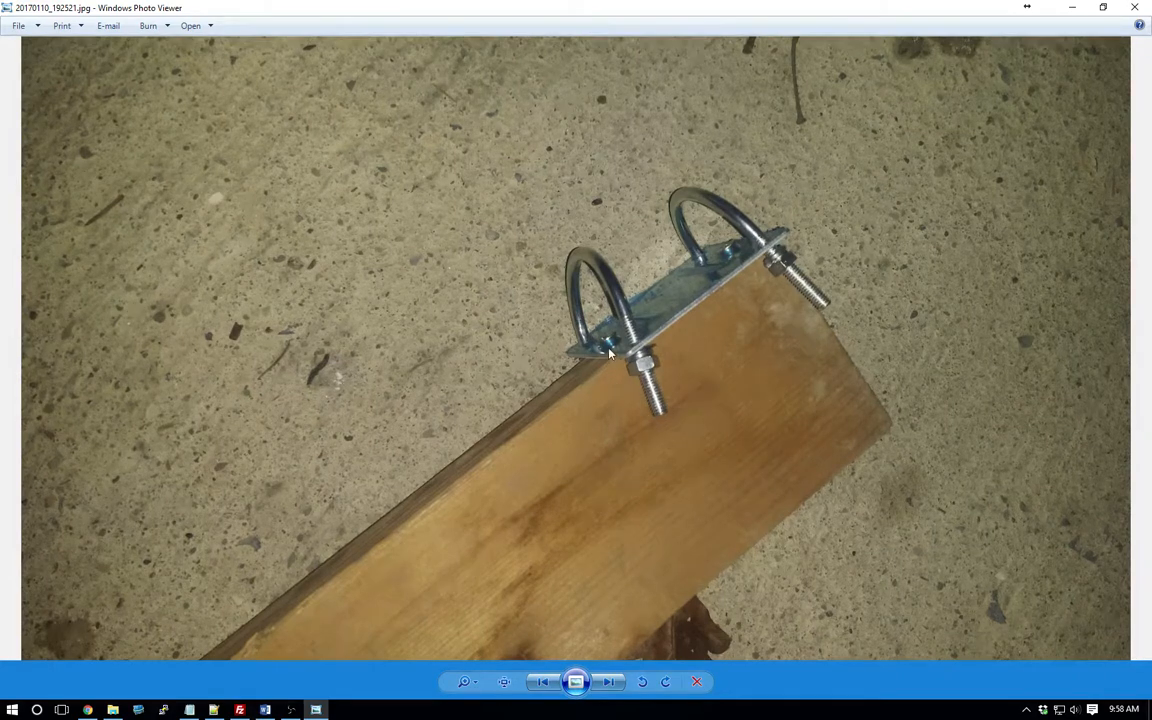
mouse_move(675, 305)
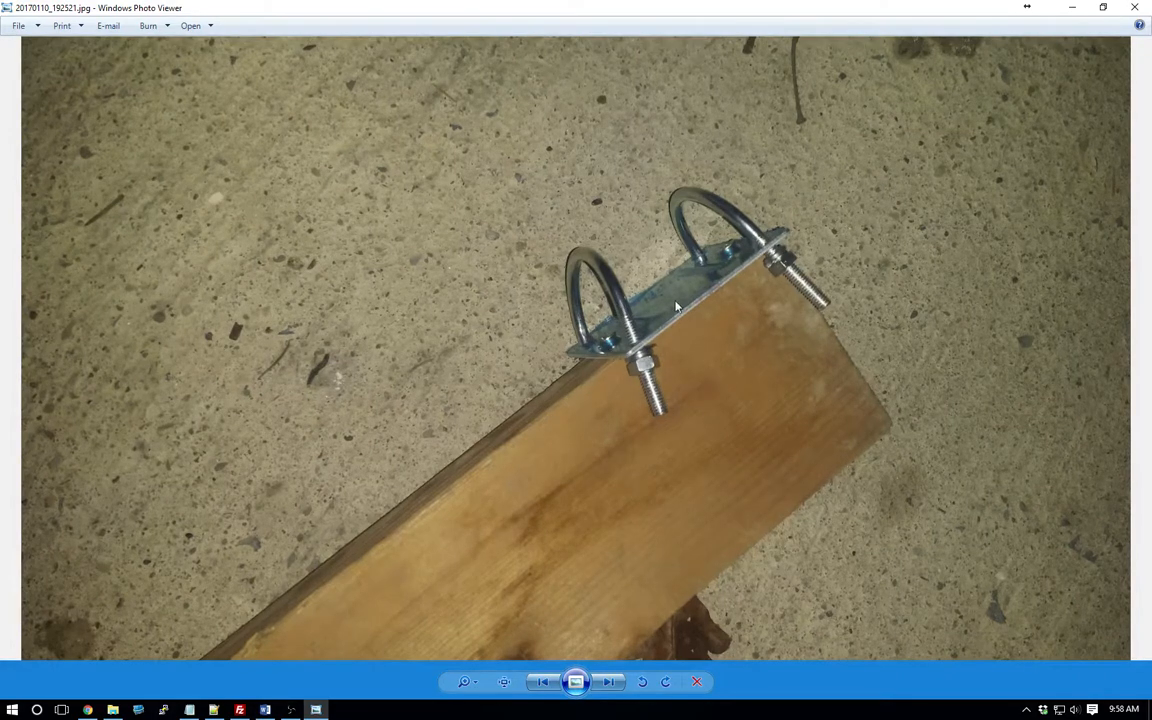
mouse_move(632, 374)
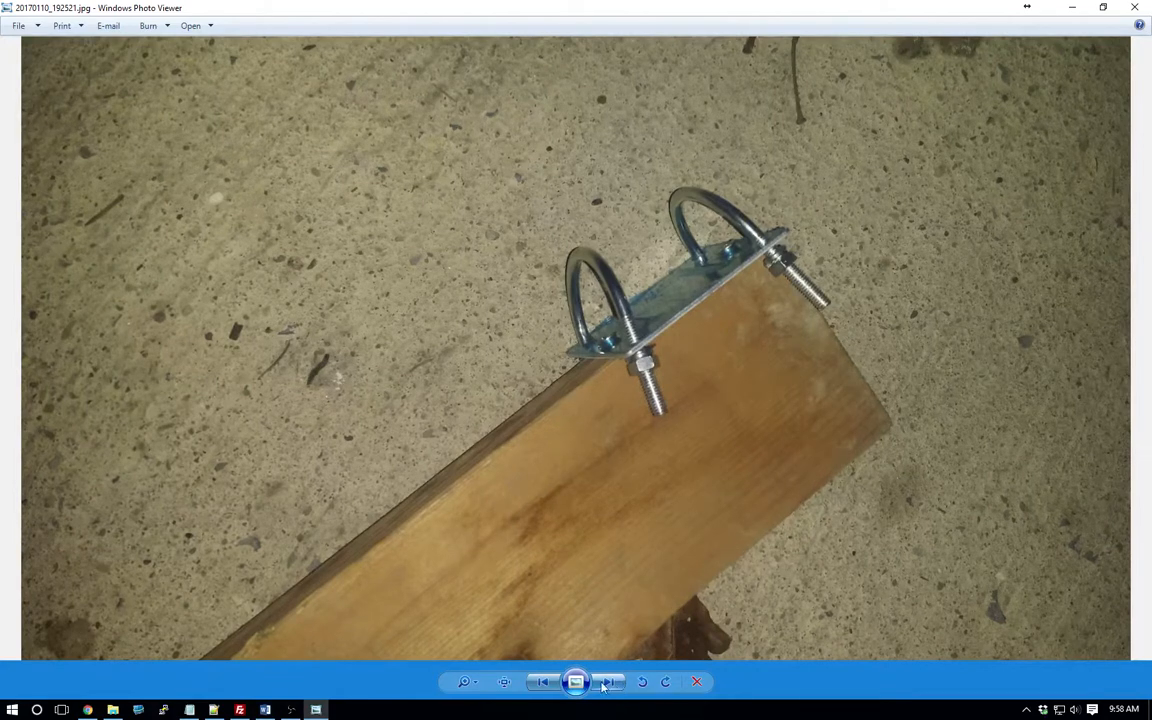
click(609, 681)
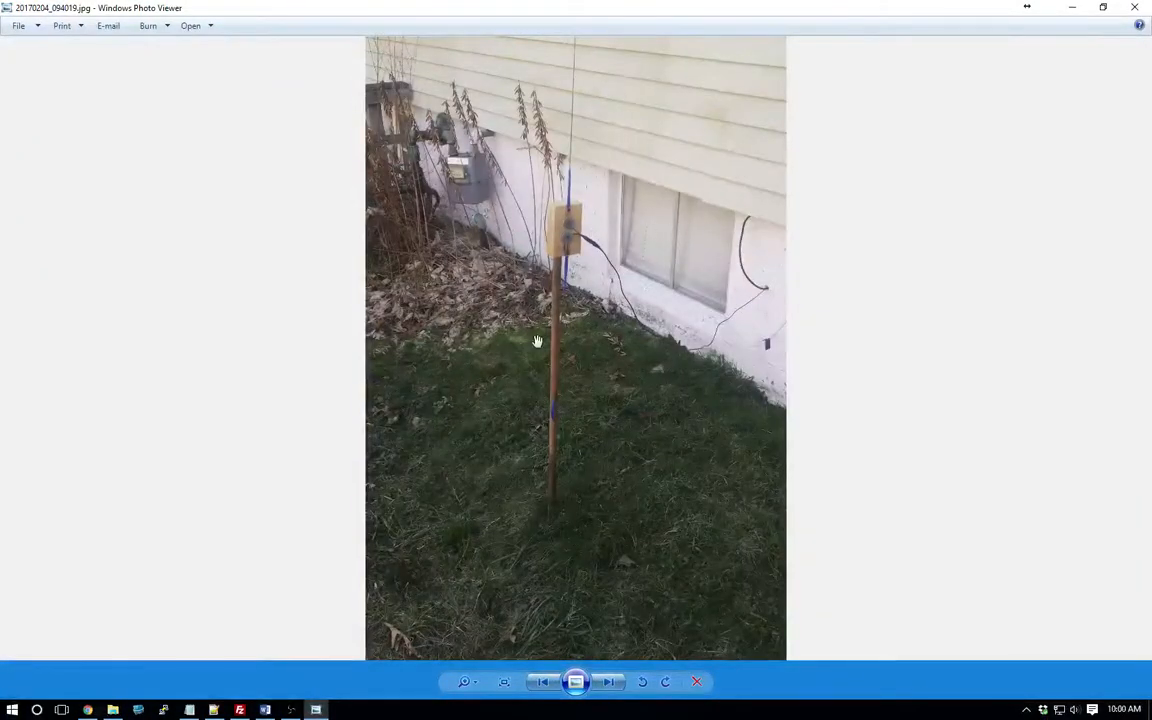
mouse_move(568, 179)
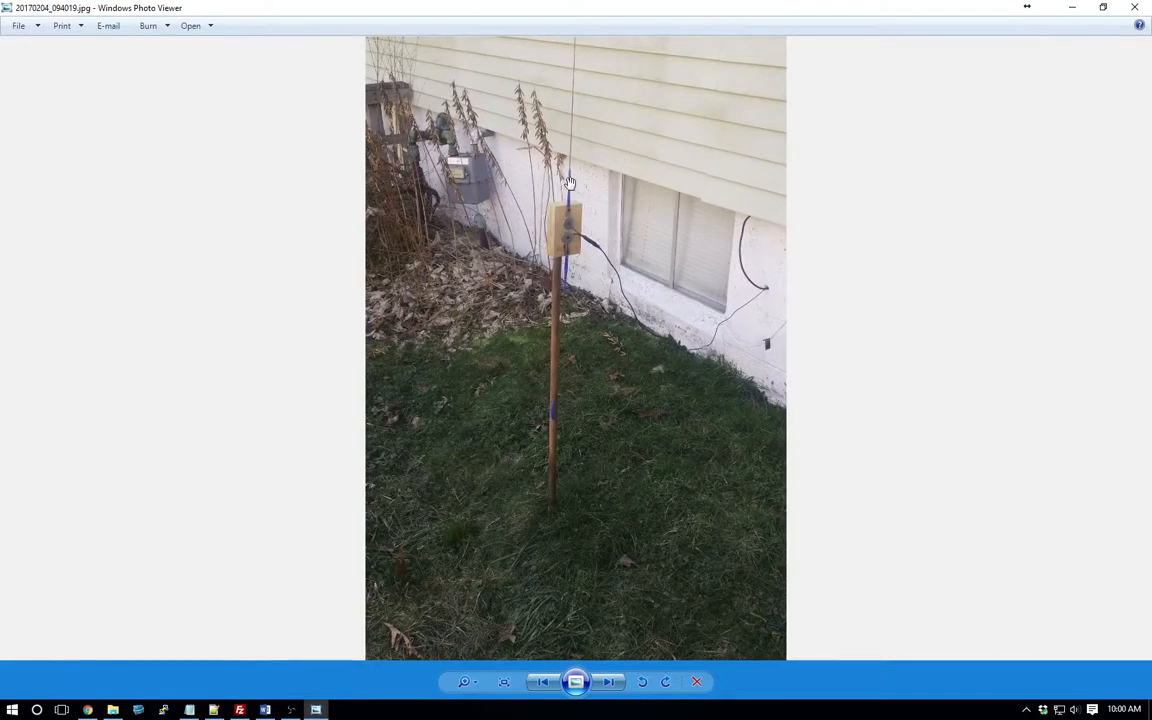
mouse_move(663, 194)
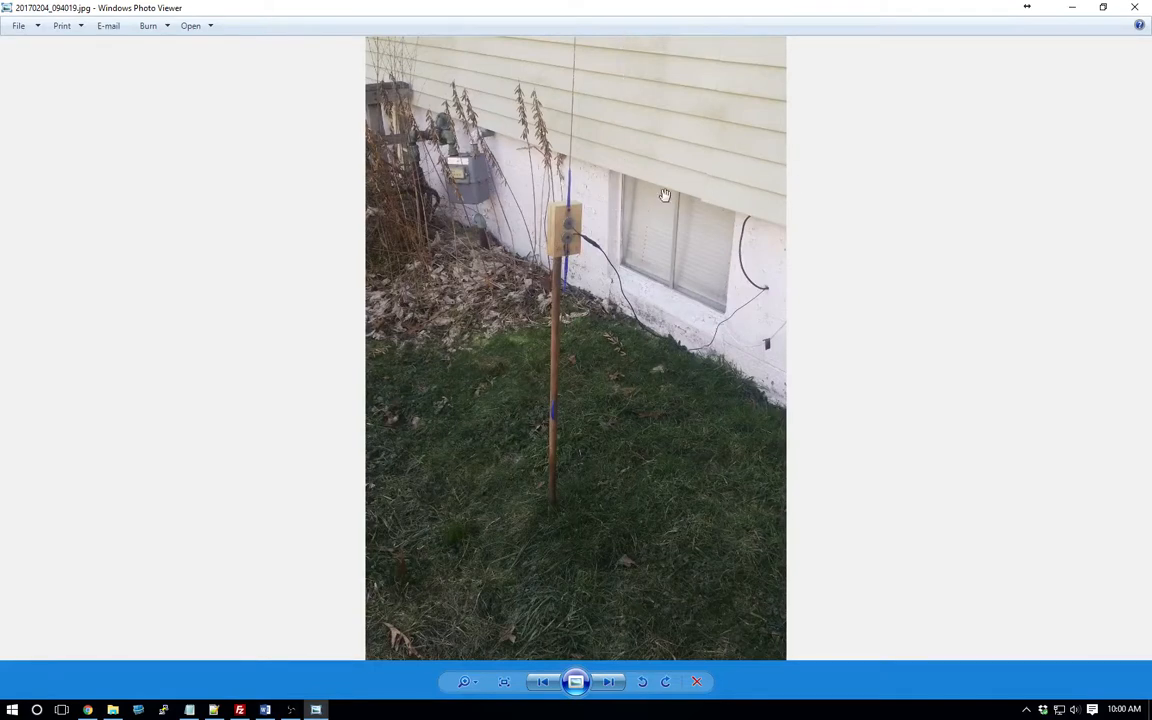
mouse_move(551, 103)
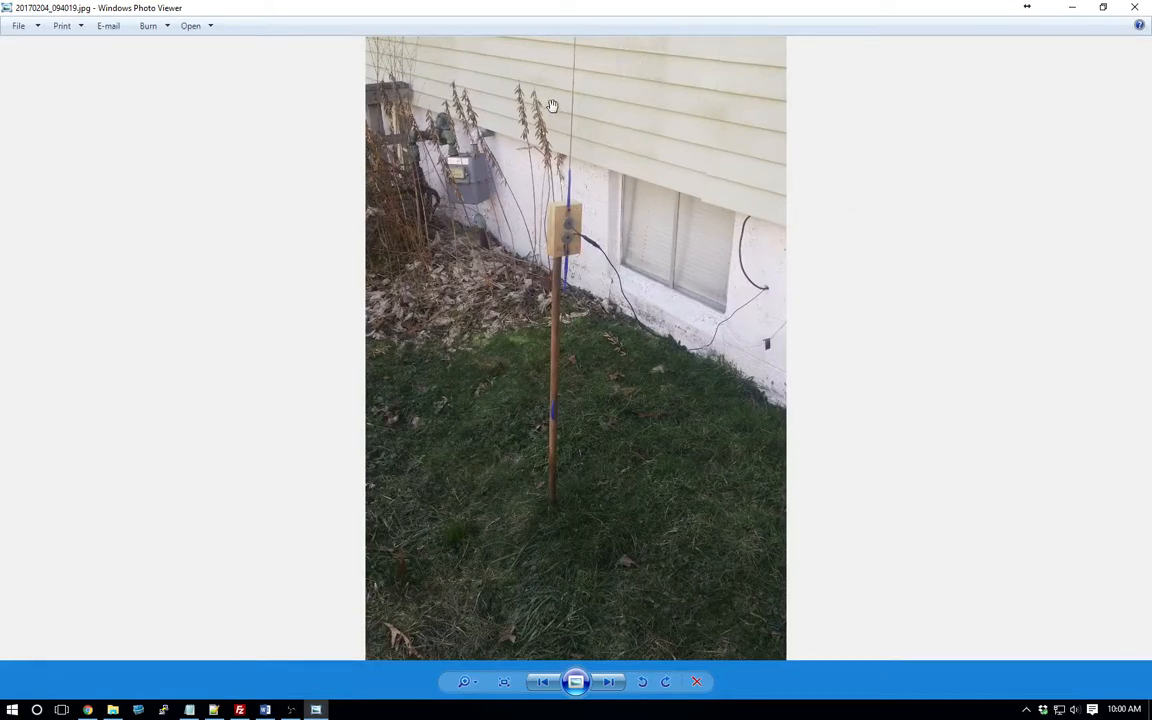
mouse_move(561, 242)
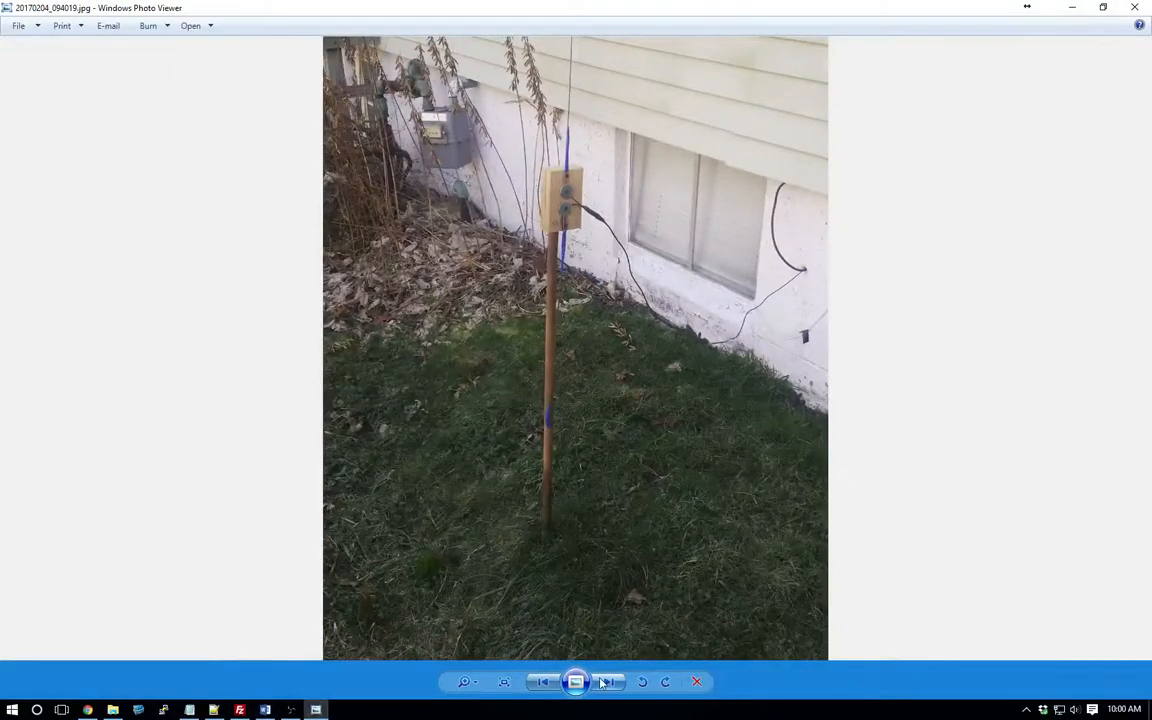
- Advance four photos to 20170204_094052.jpg, the daytime backyard pole shot
click(608, 681)
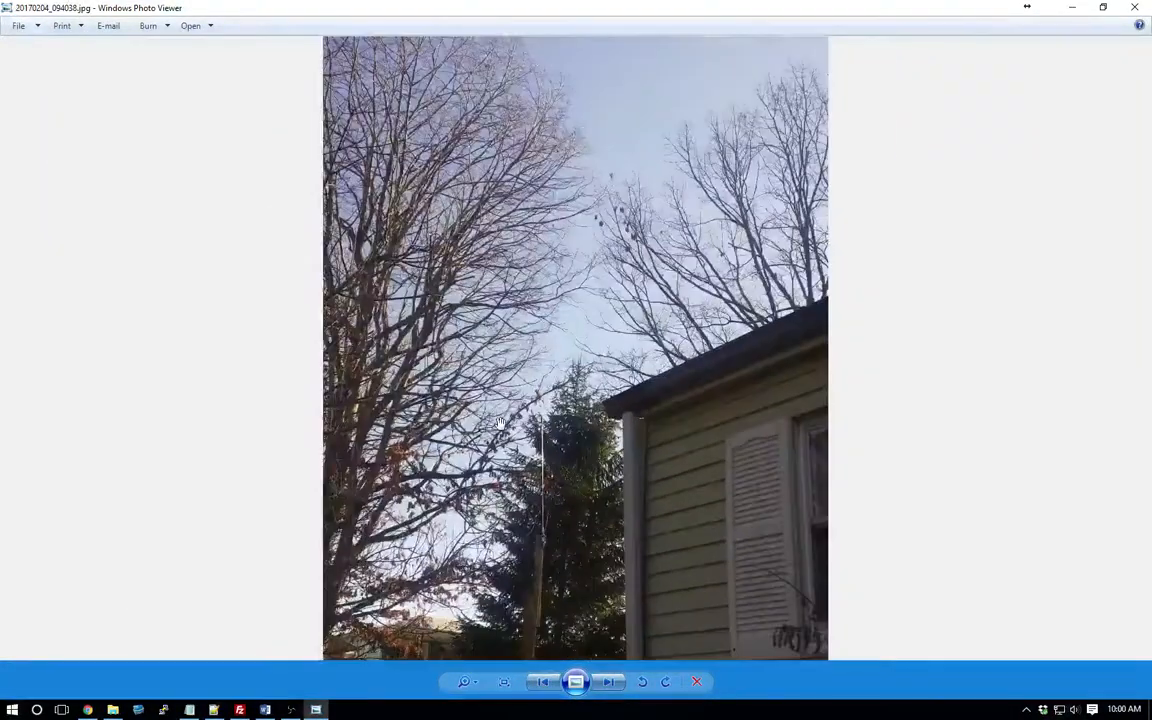
click(609, 682)
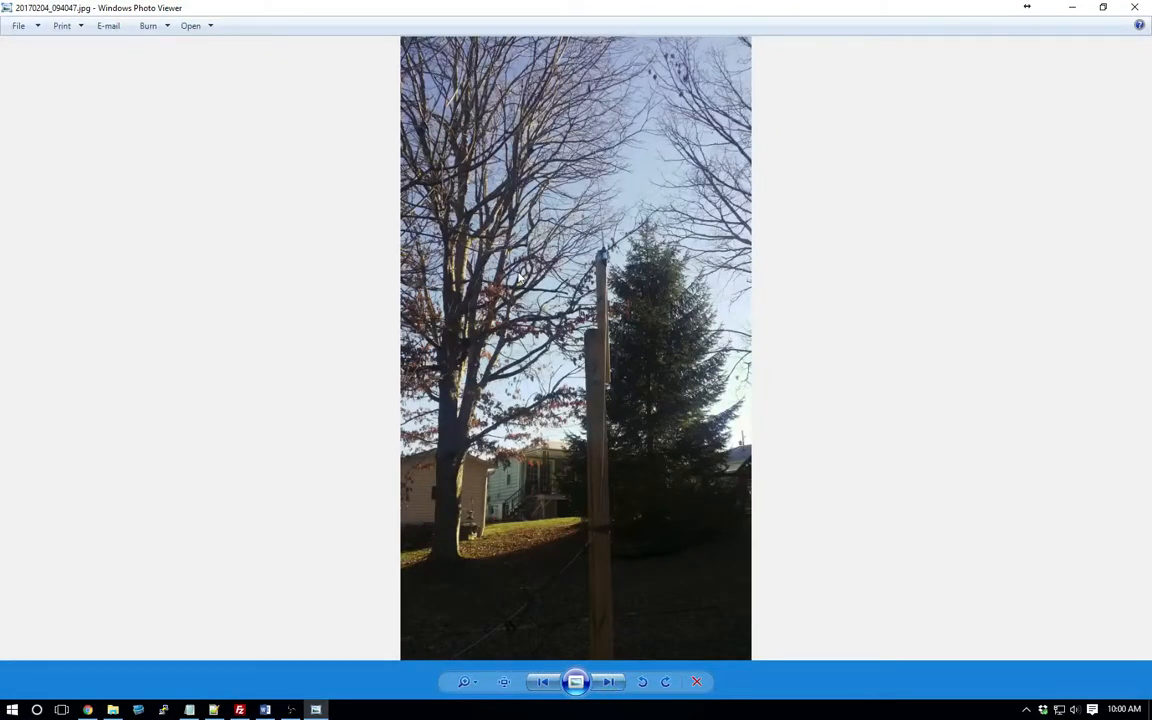
mouse_move(605, 265)
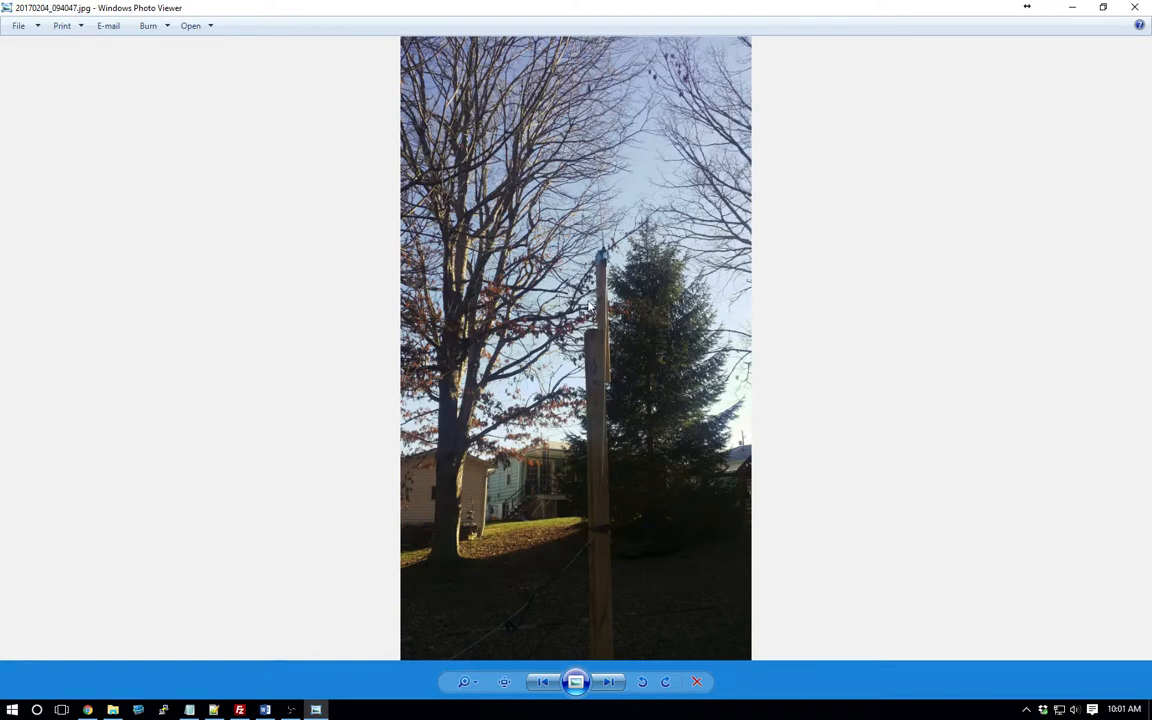
mouse_move(611, 703)
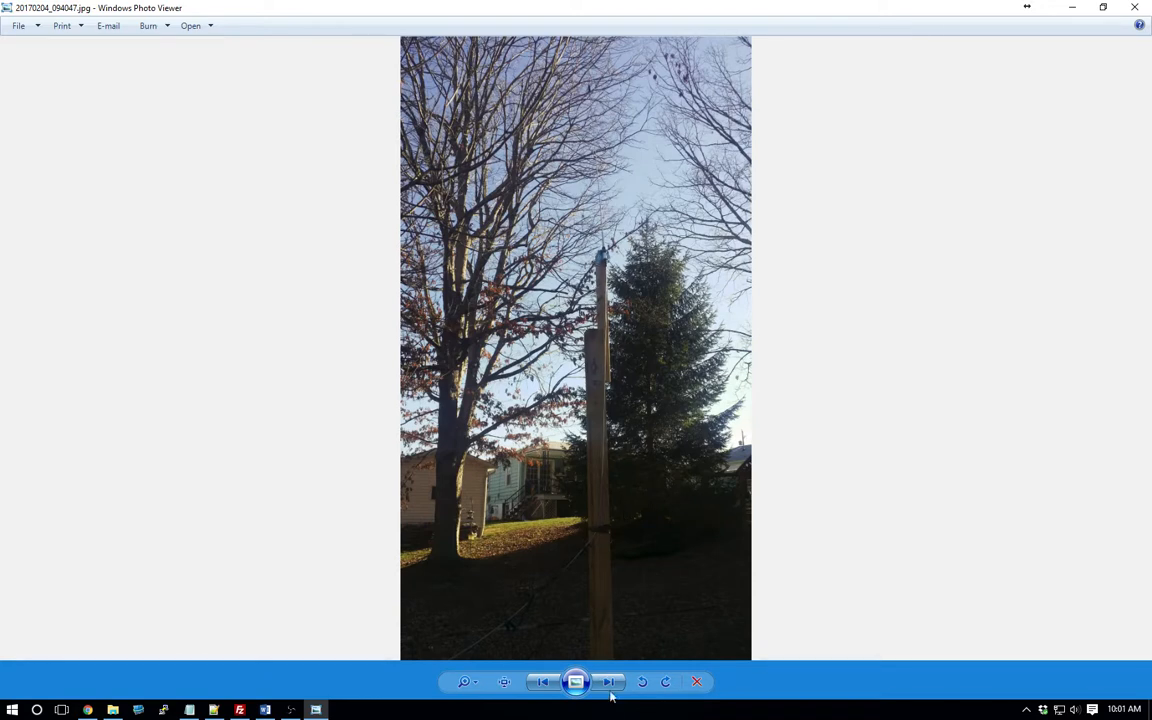
click(608, 681)
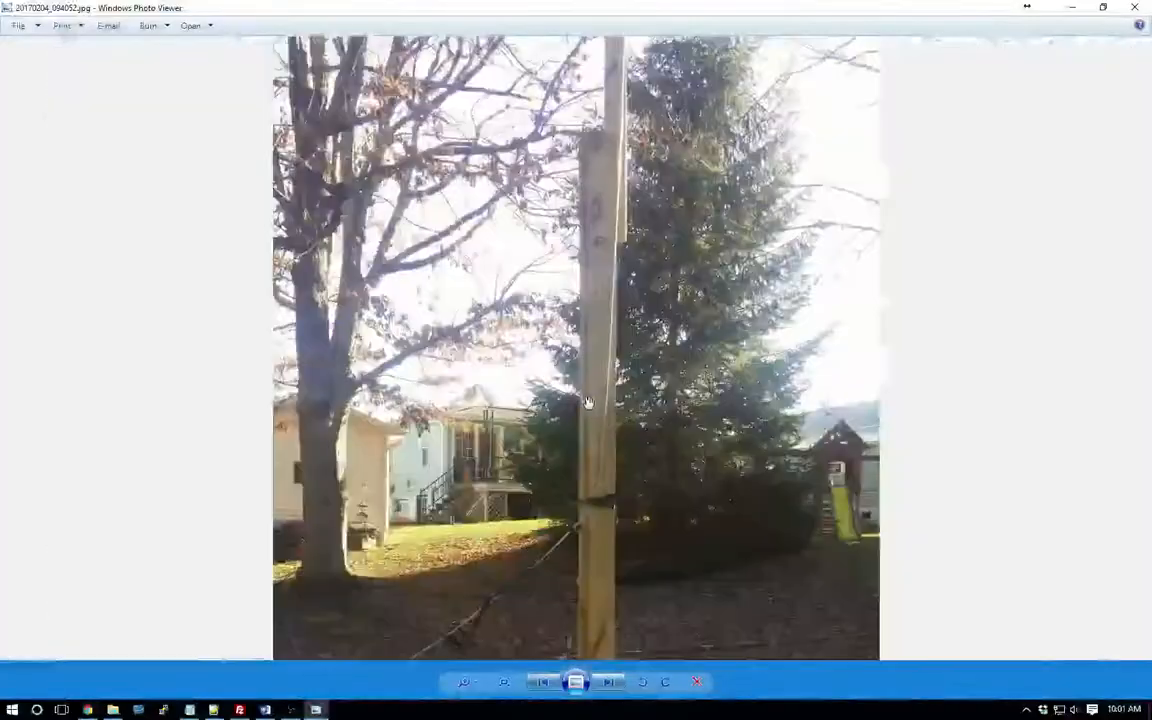
click(609, 682)
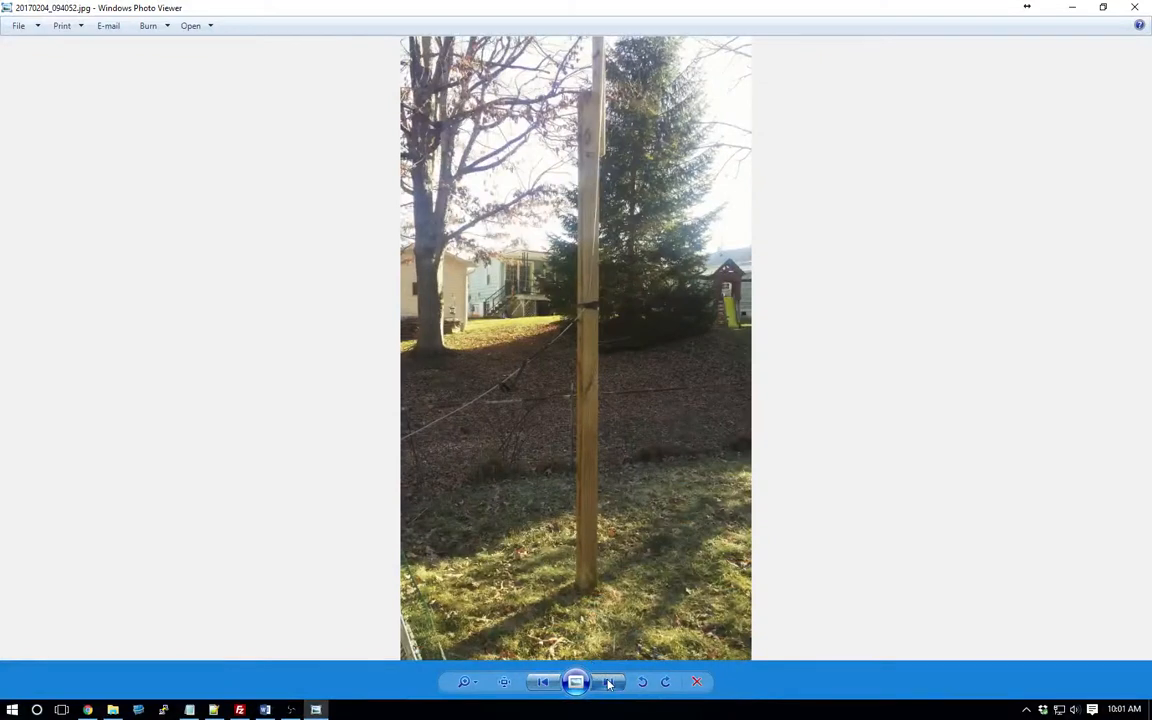
- Advance past the pole-top close-up to 20170204_094144.jpg in the fenced yard
click(608, 681)
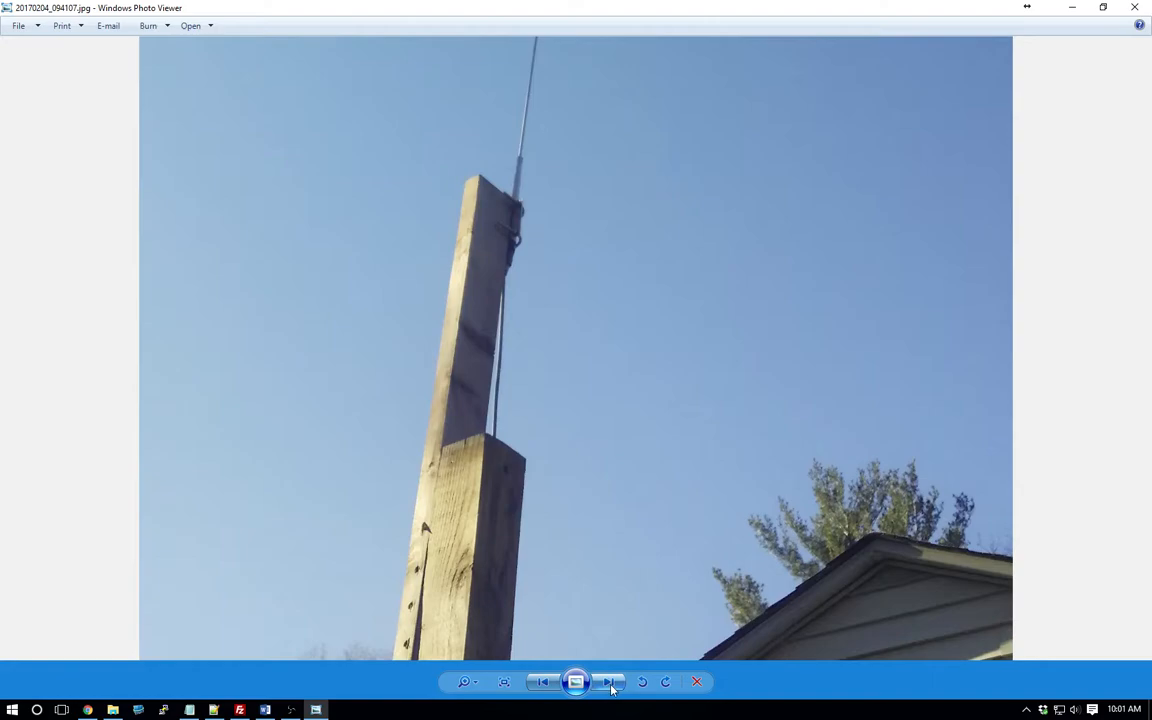
click(610, 681)
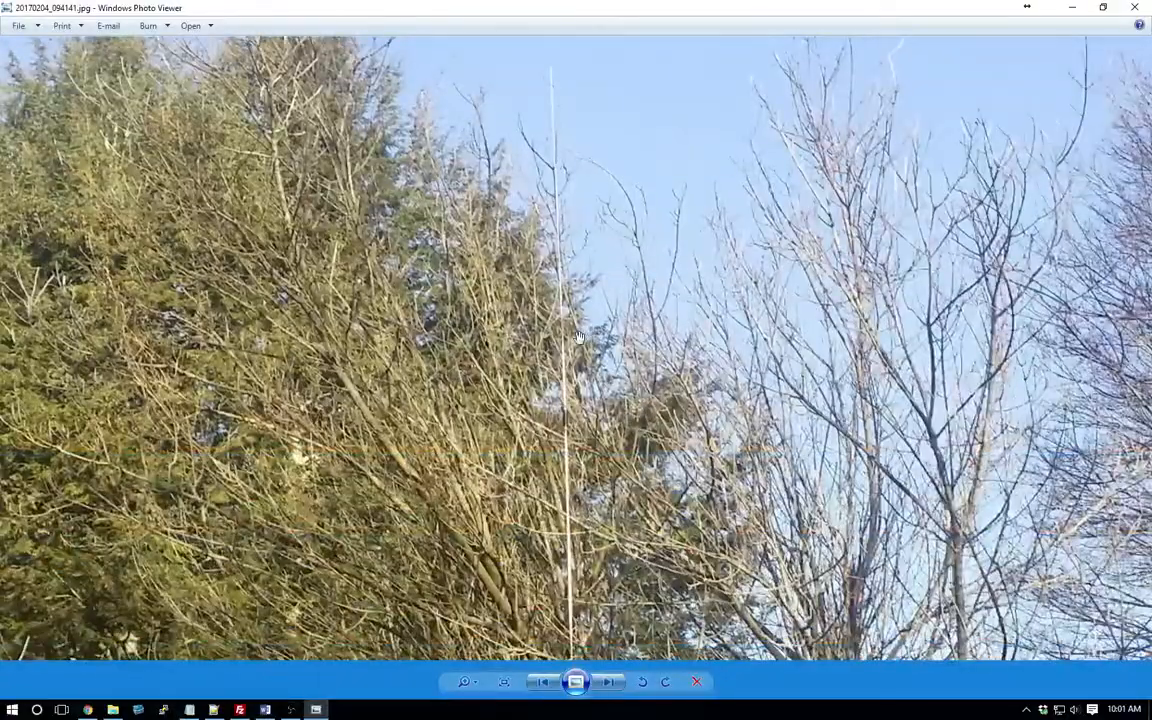
click(608, 682)
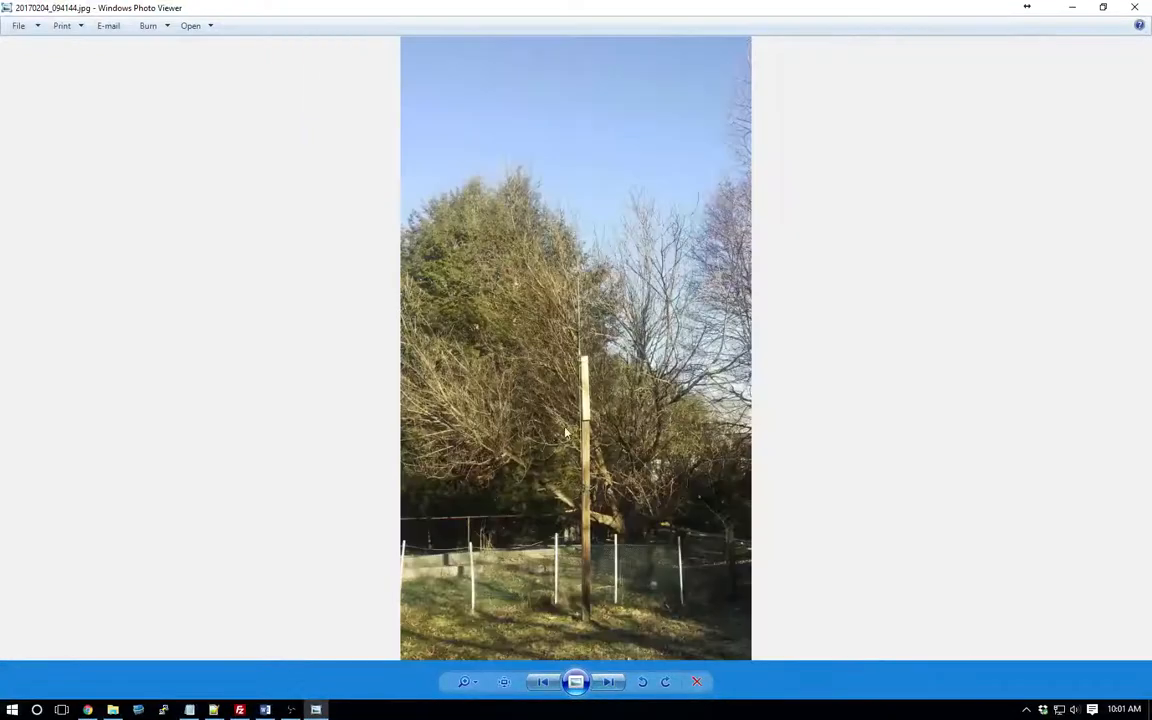
- Advance through more mast shots to 20170204_094316.jpg, the NR-22L package
click(609, 681)
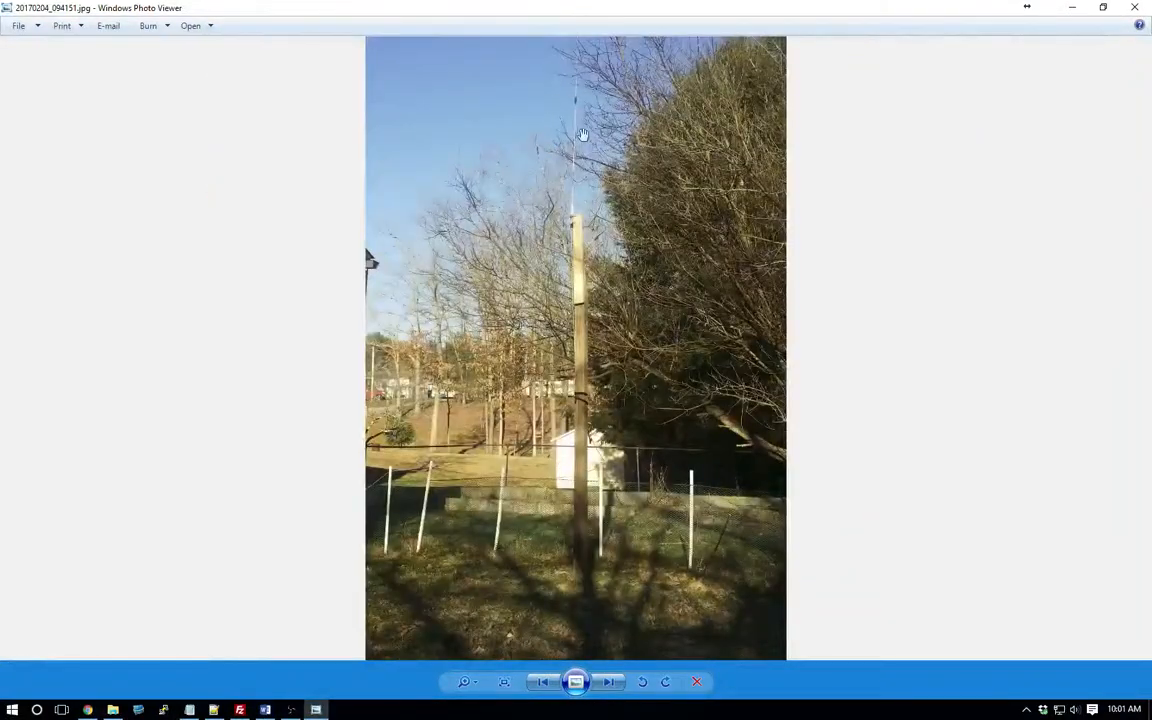
click(608, 682)
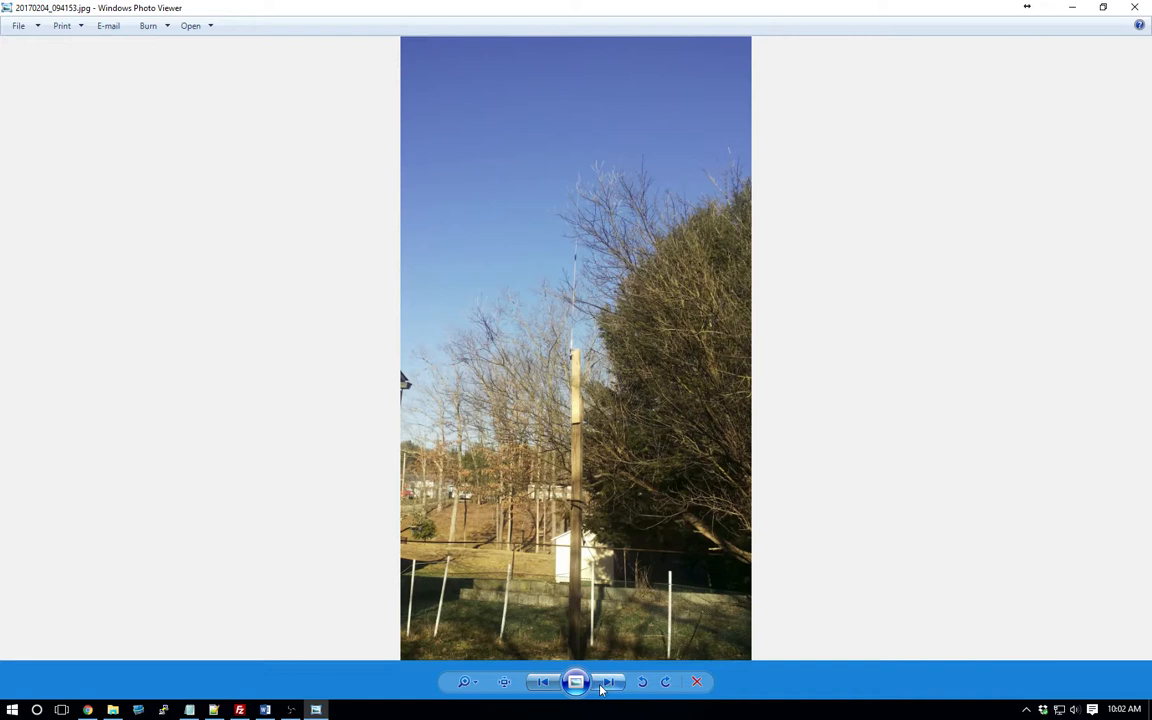
click(608, 681)
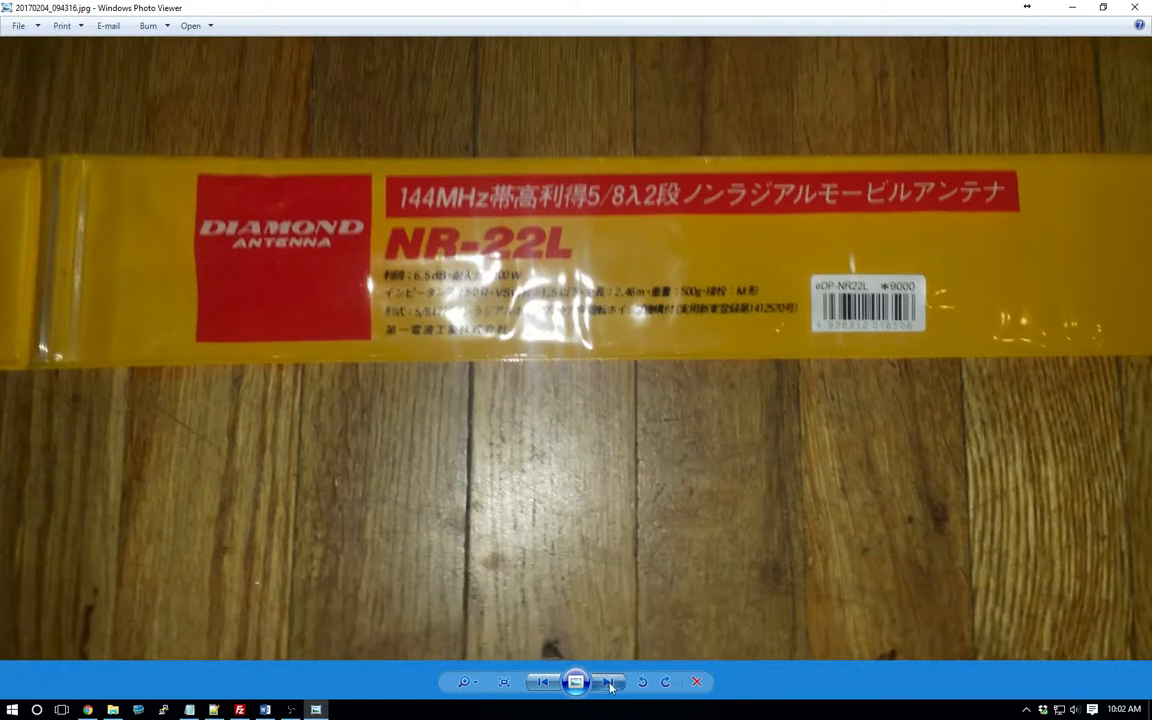
- Advance past the packaging to 20170204_094652.jpg, radio wired through the SWR wattmeter
click(609, 681)
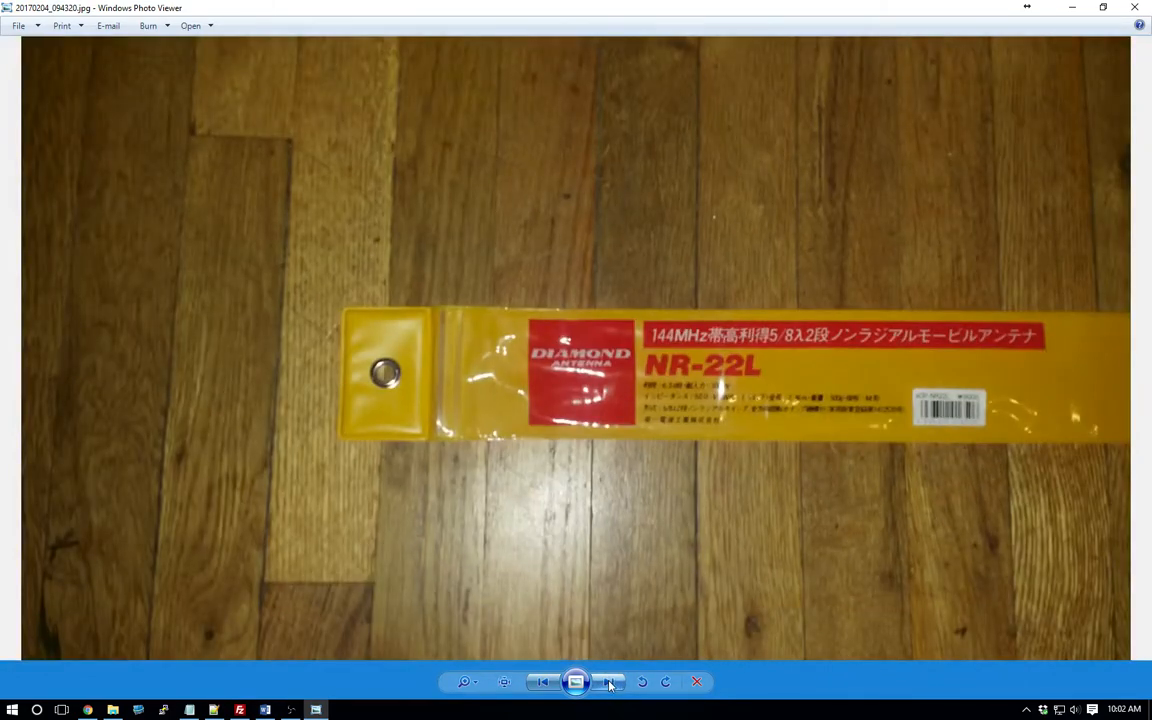
click(612, 682)
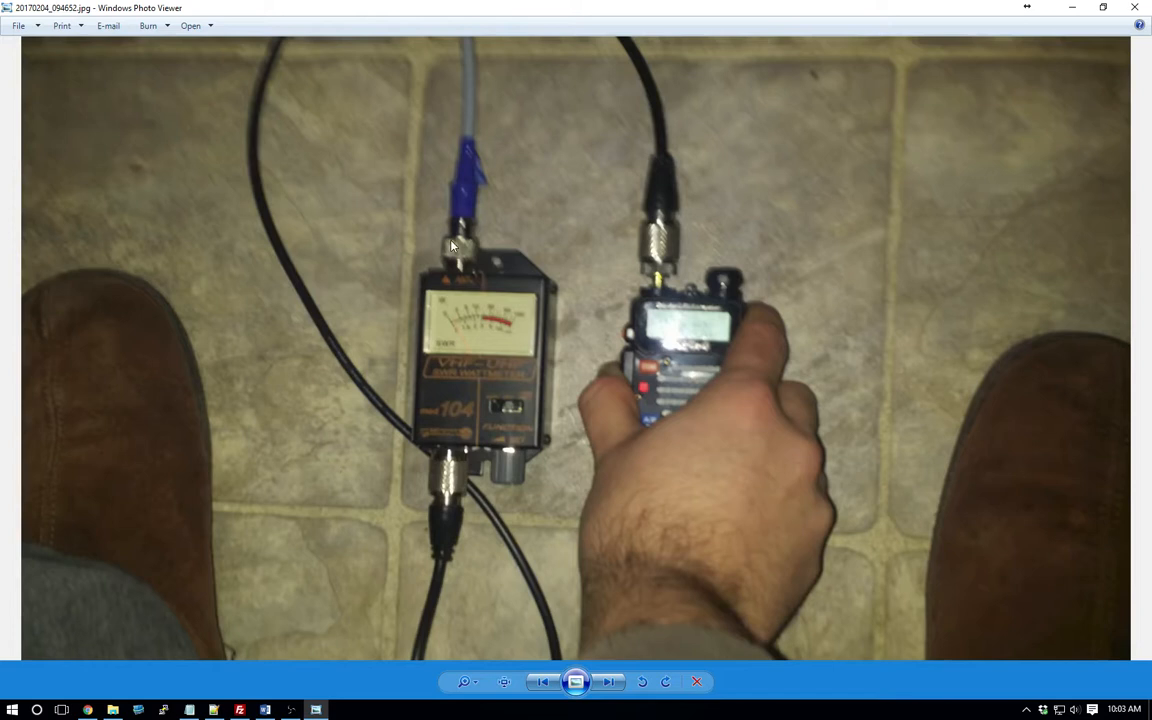
- Show 20170204_094713.jpg, the SWR meter beside the Baofeng reading 145.400
click(606, 682)
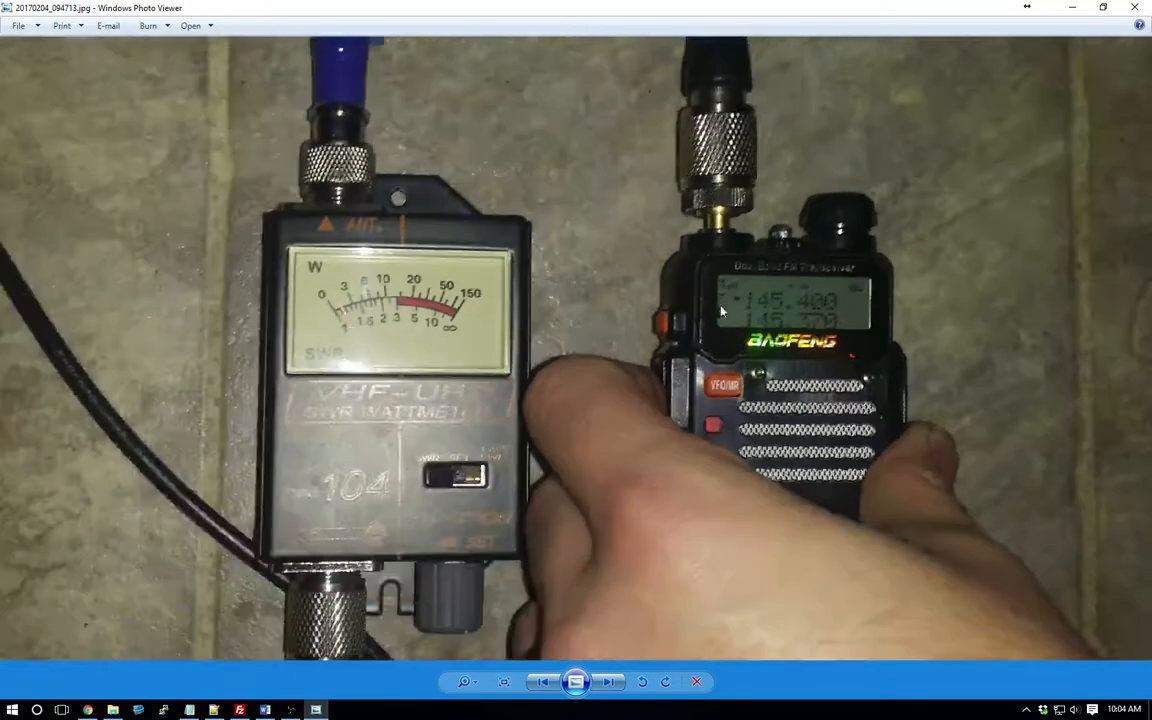
click(544, 682)
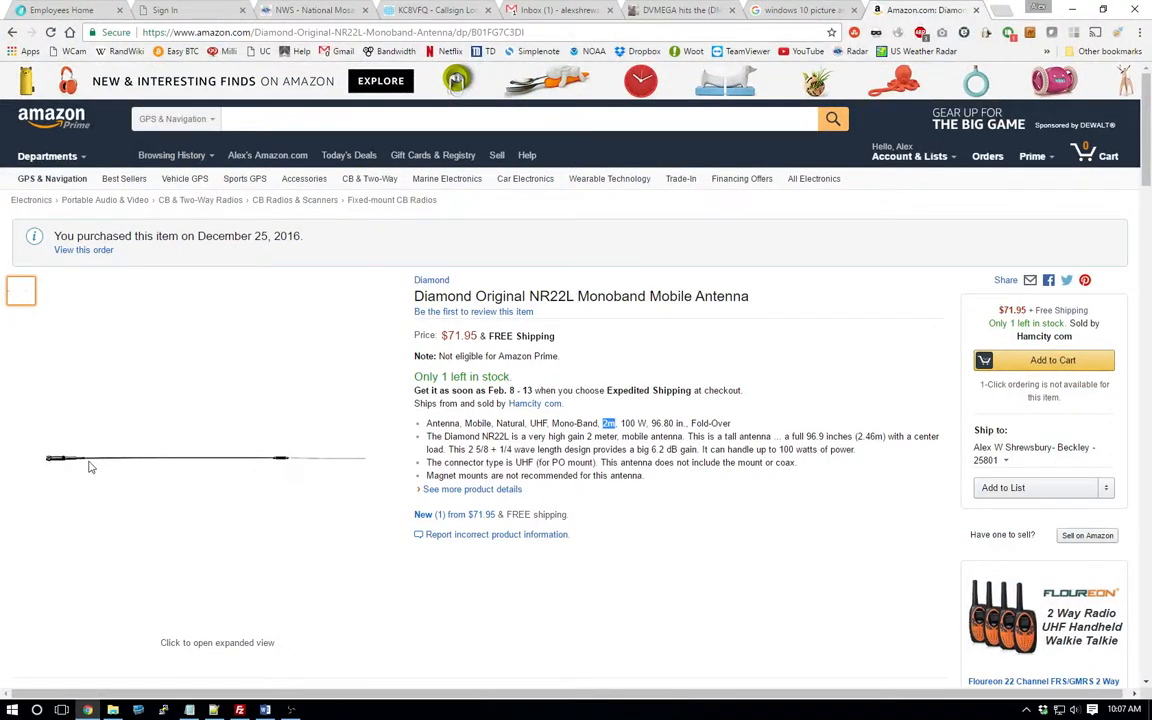
mouse_move(85, 460)
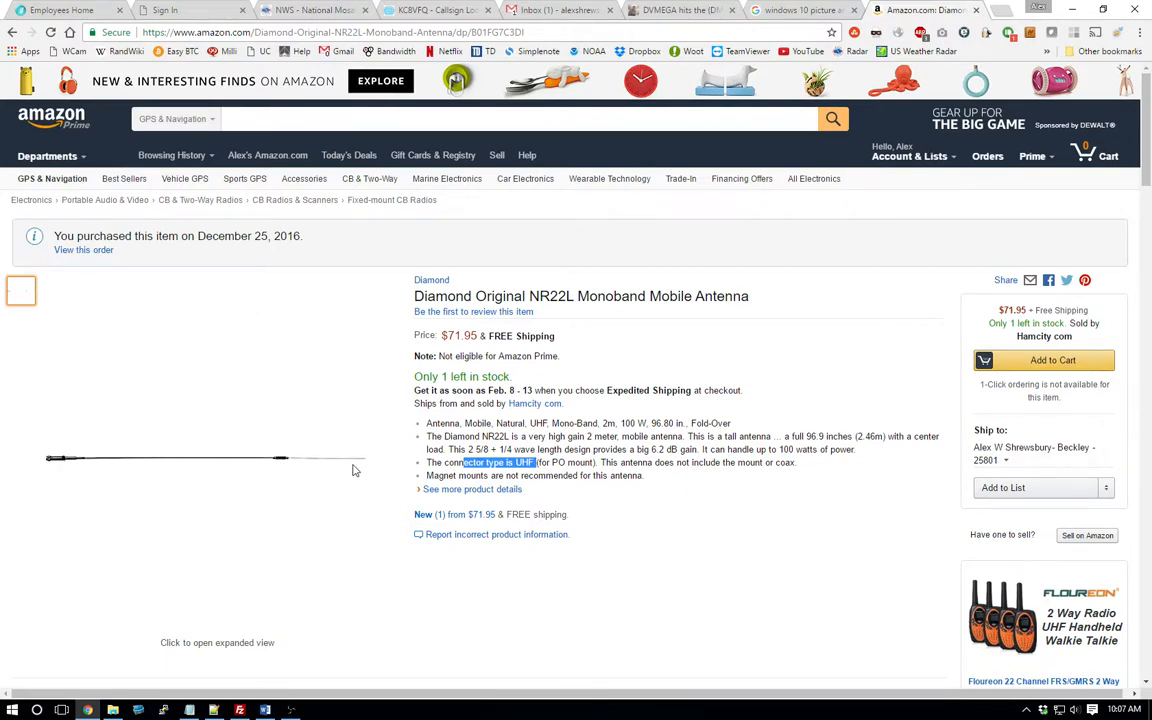
mouse_move(351, 458)
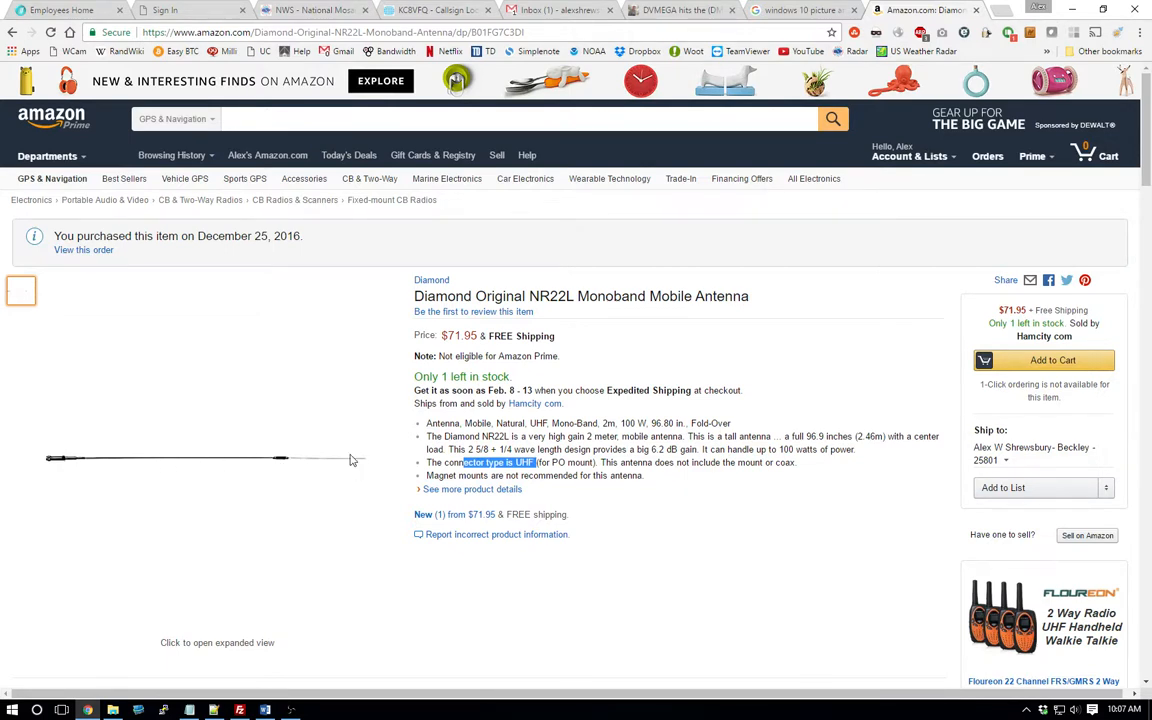
scroll(down, 3)
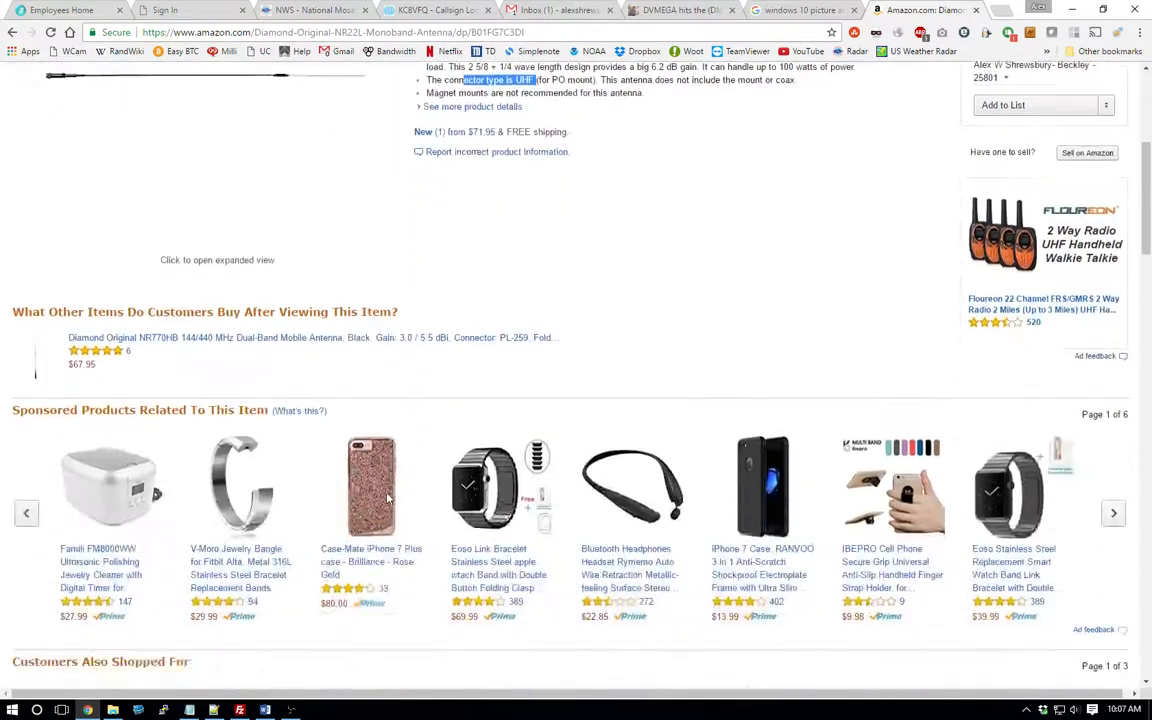
scroll(down, 3)
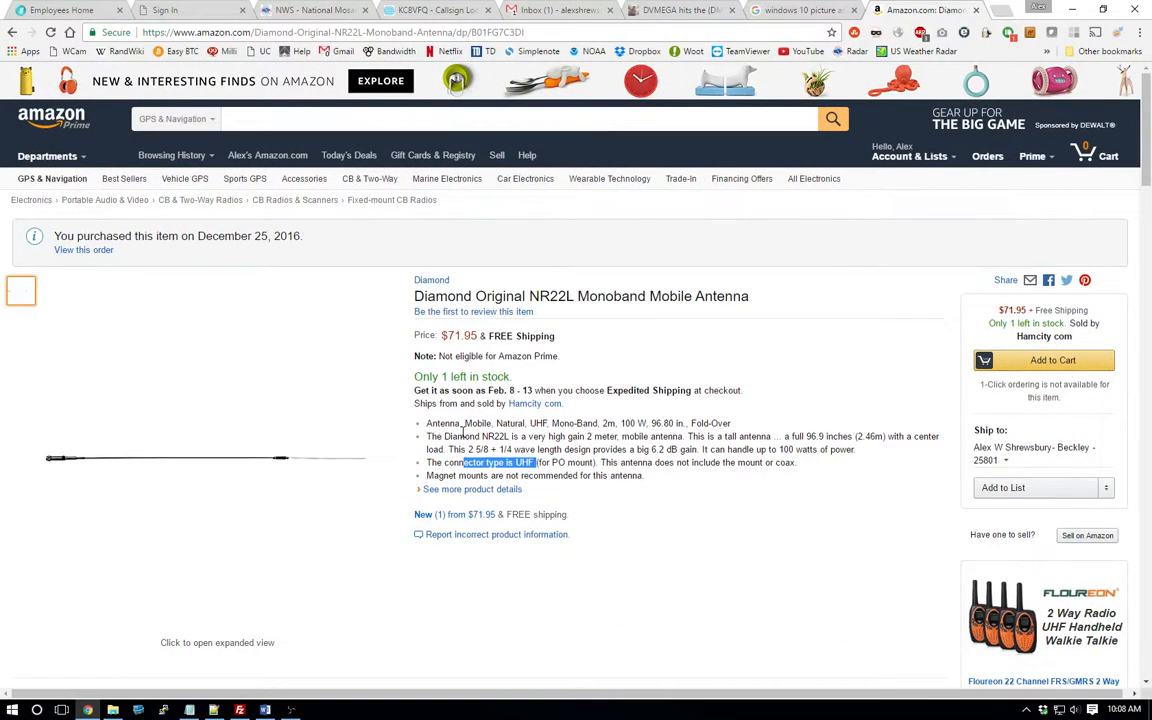
mouse_move(464, 417)
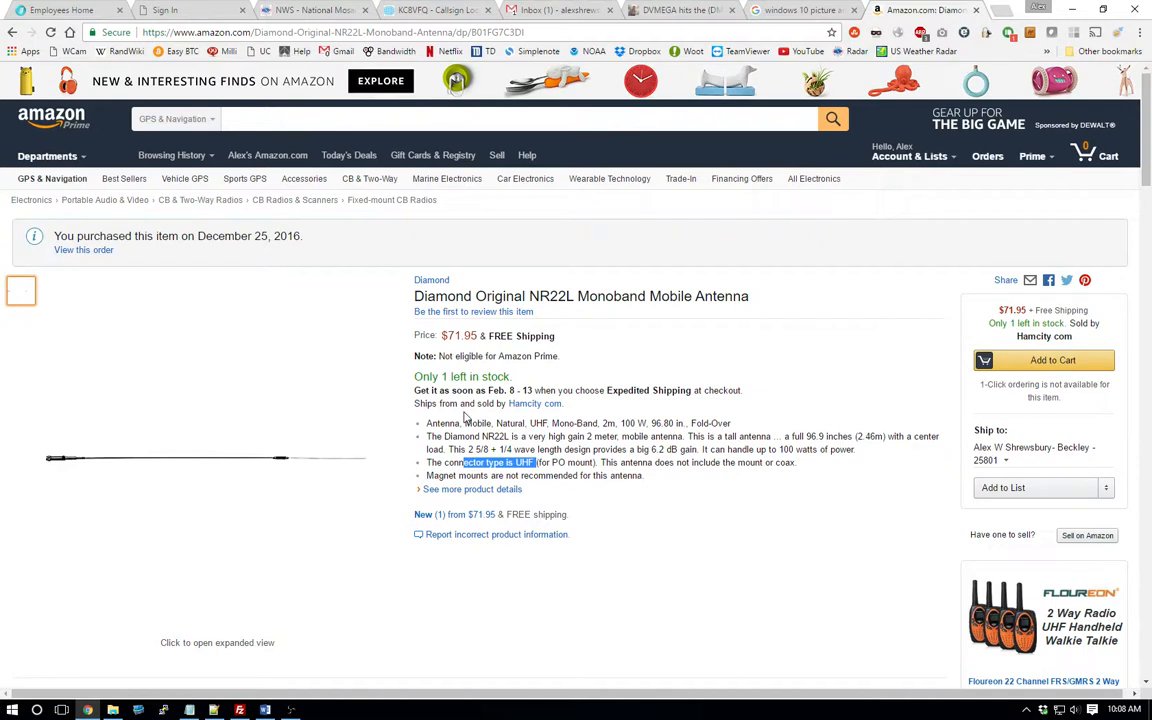